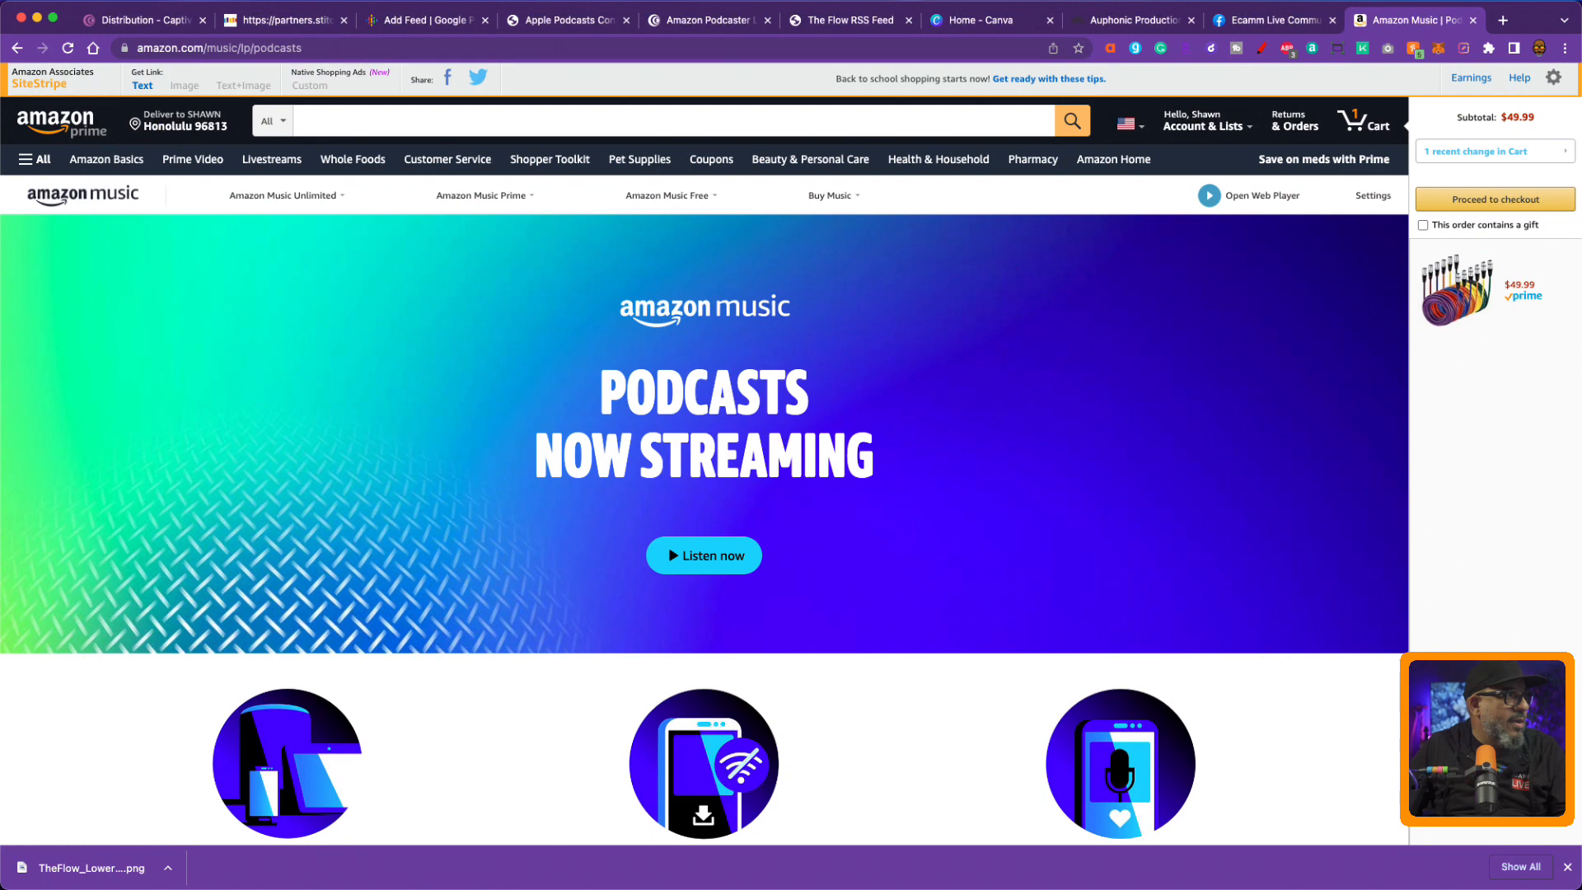
# - Dismiss the Amazon Music Unlimited sign-up offer and bring up the search page
pyautogui.scroll(-3)
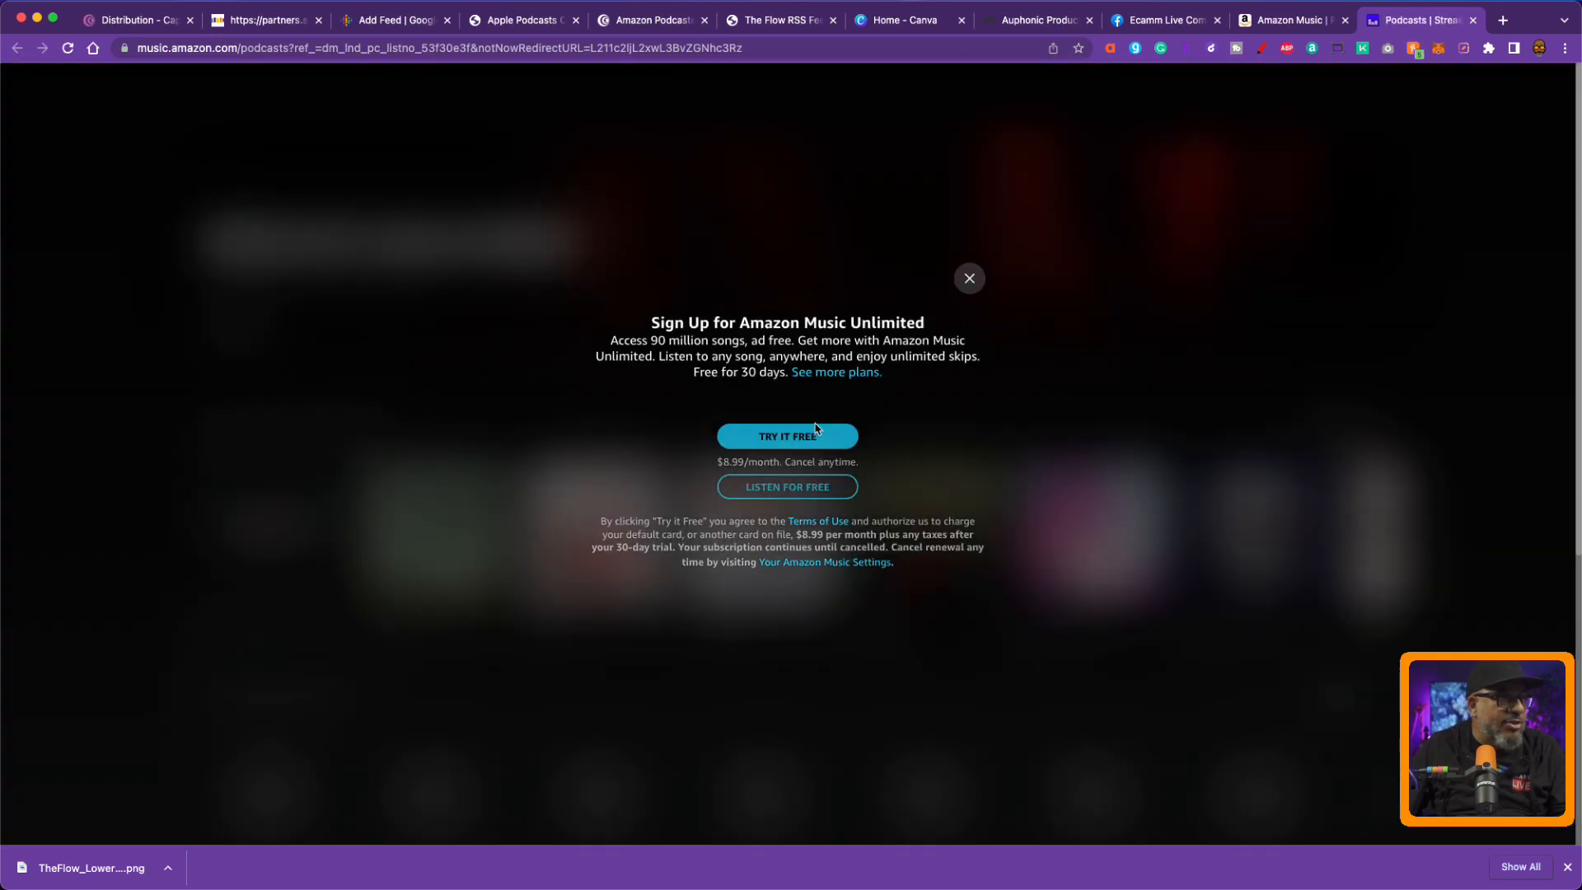
pyautogui.click(967, 277)
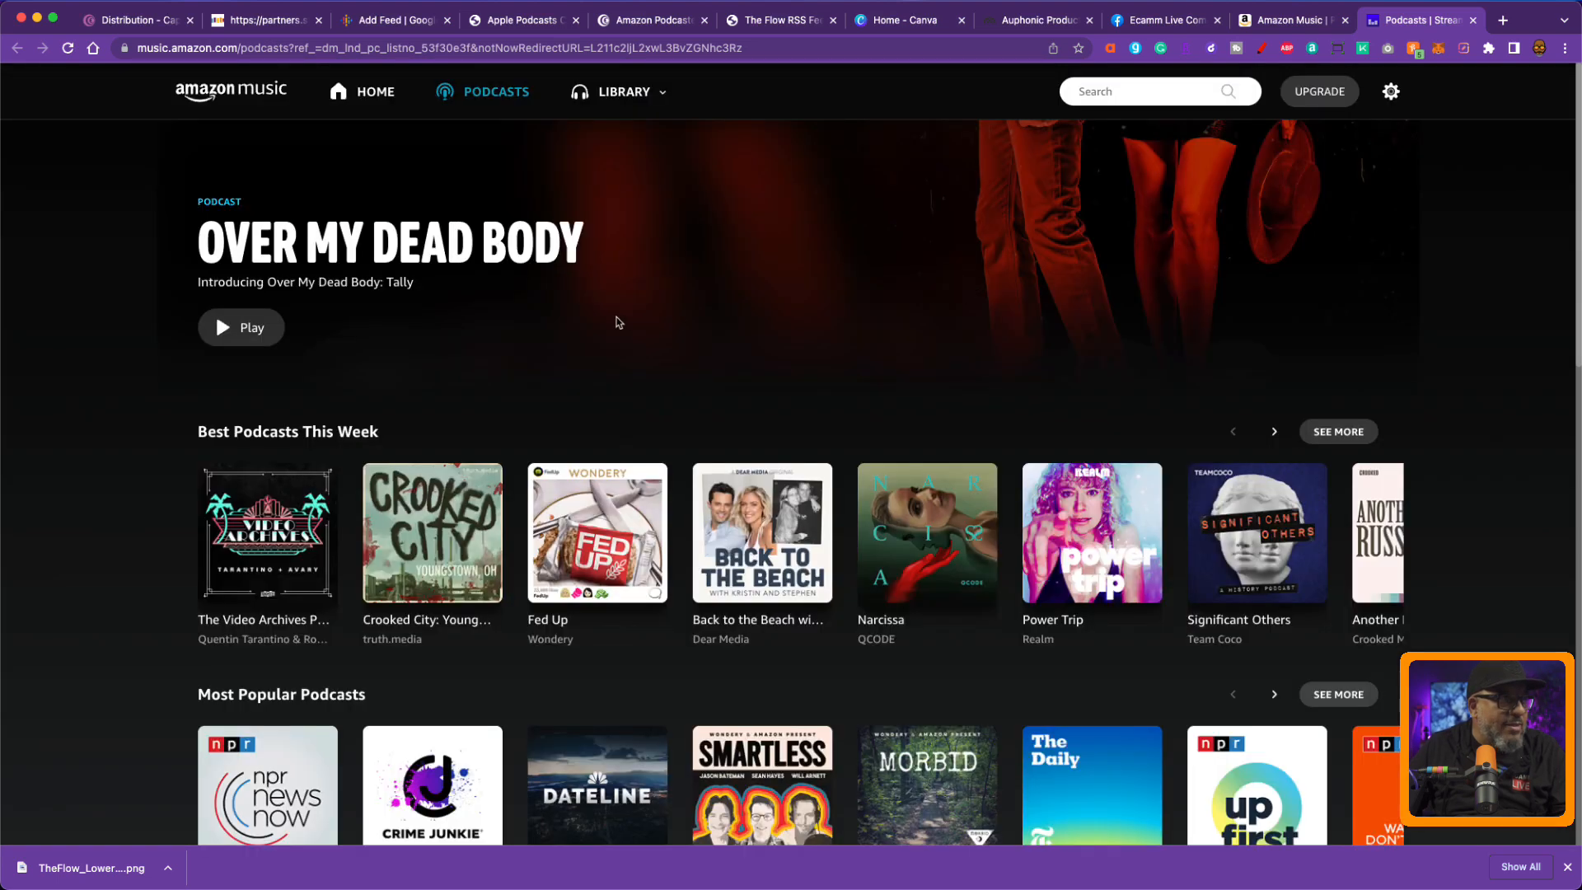
pyautogui.click(1129, 91)
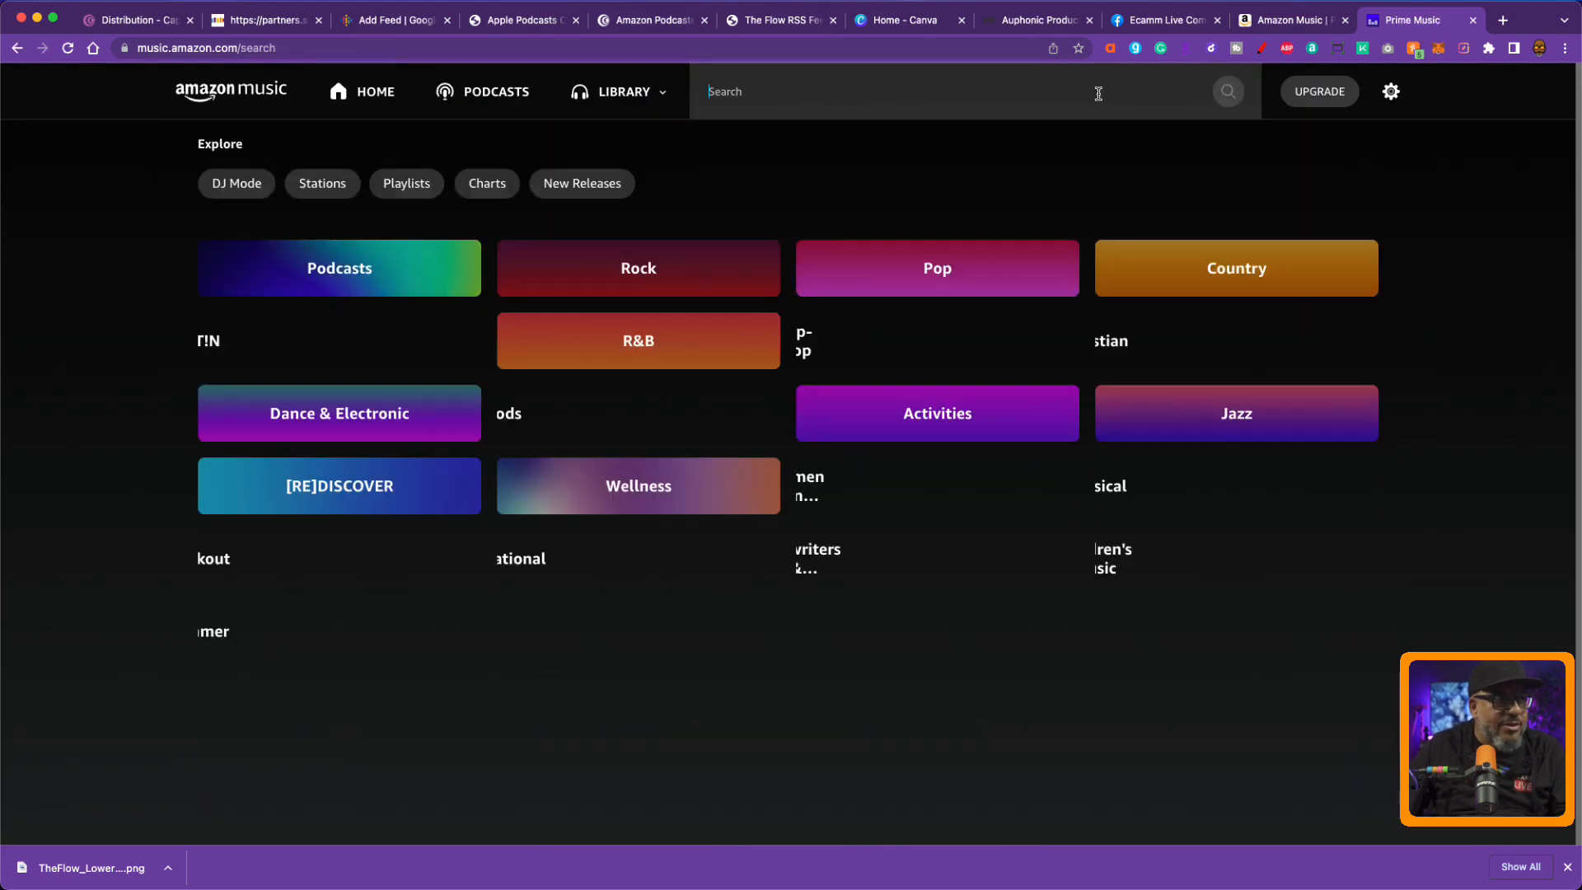
# - Search Amazon Music for 'ecamm'
pyautogui.write('ecamm')
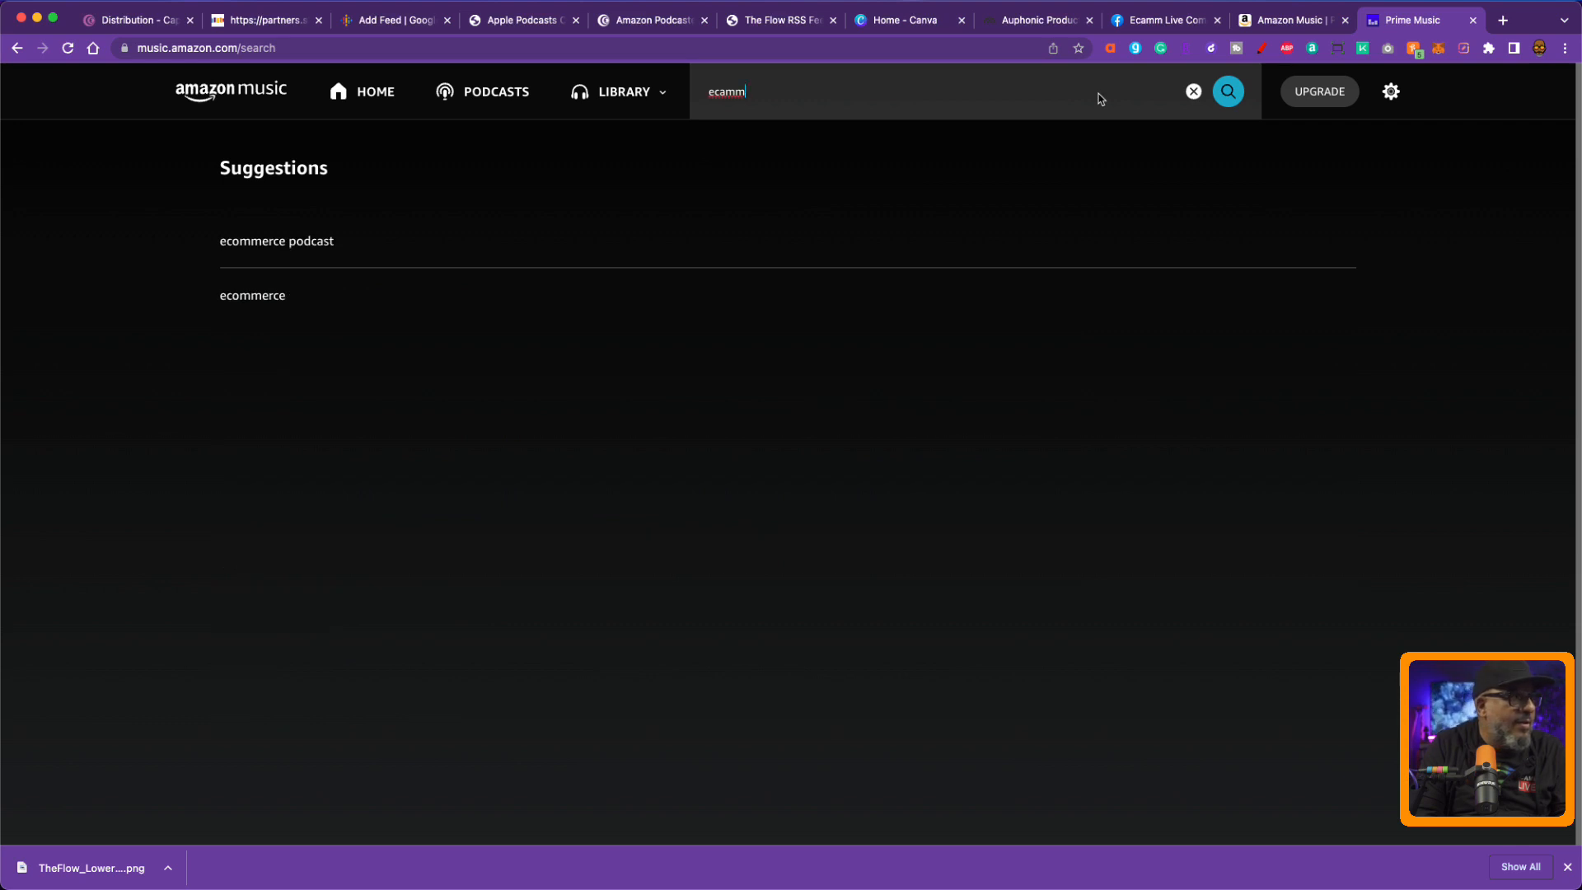
pyautogui.press('Return')
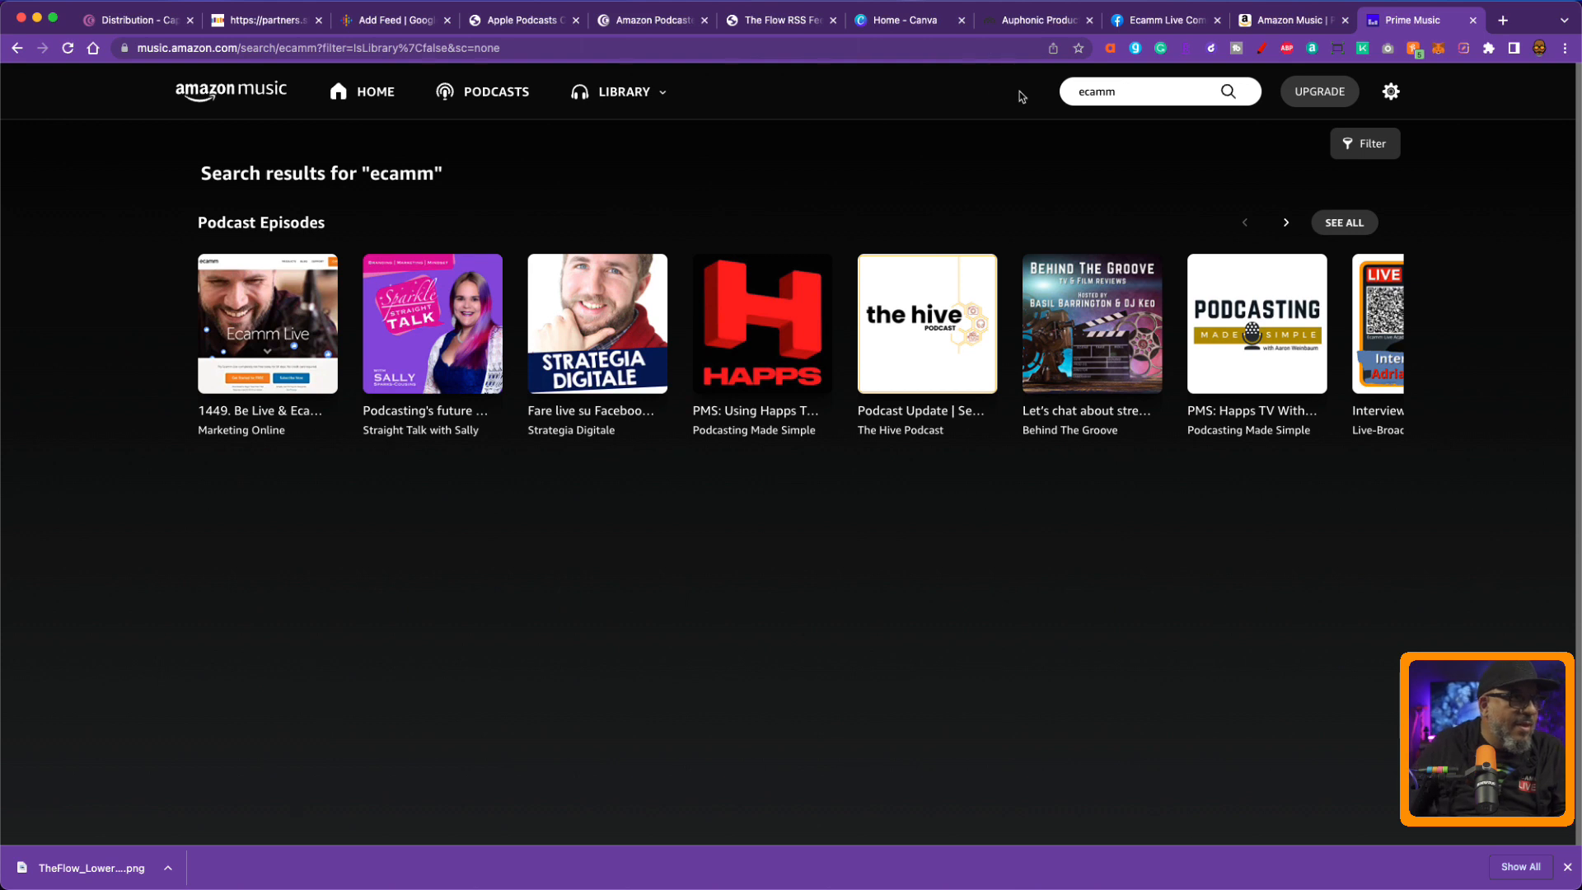
pyautogui.moveTo(925, 323)
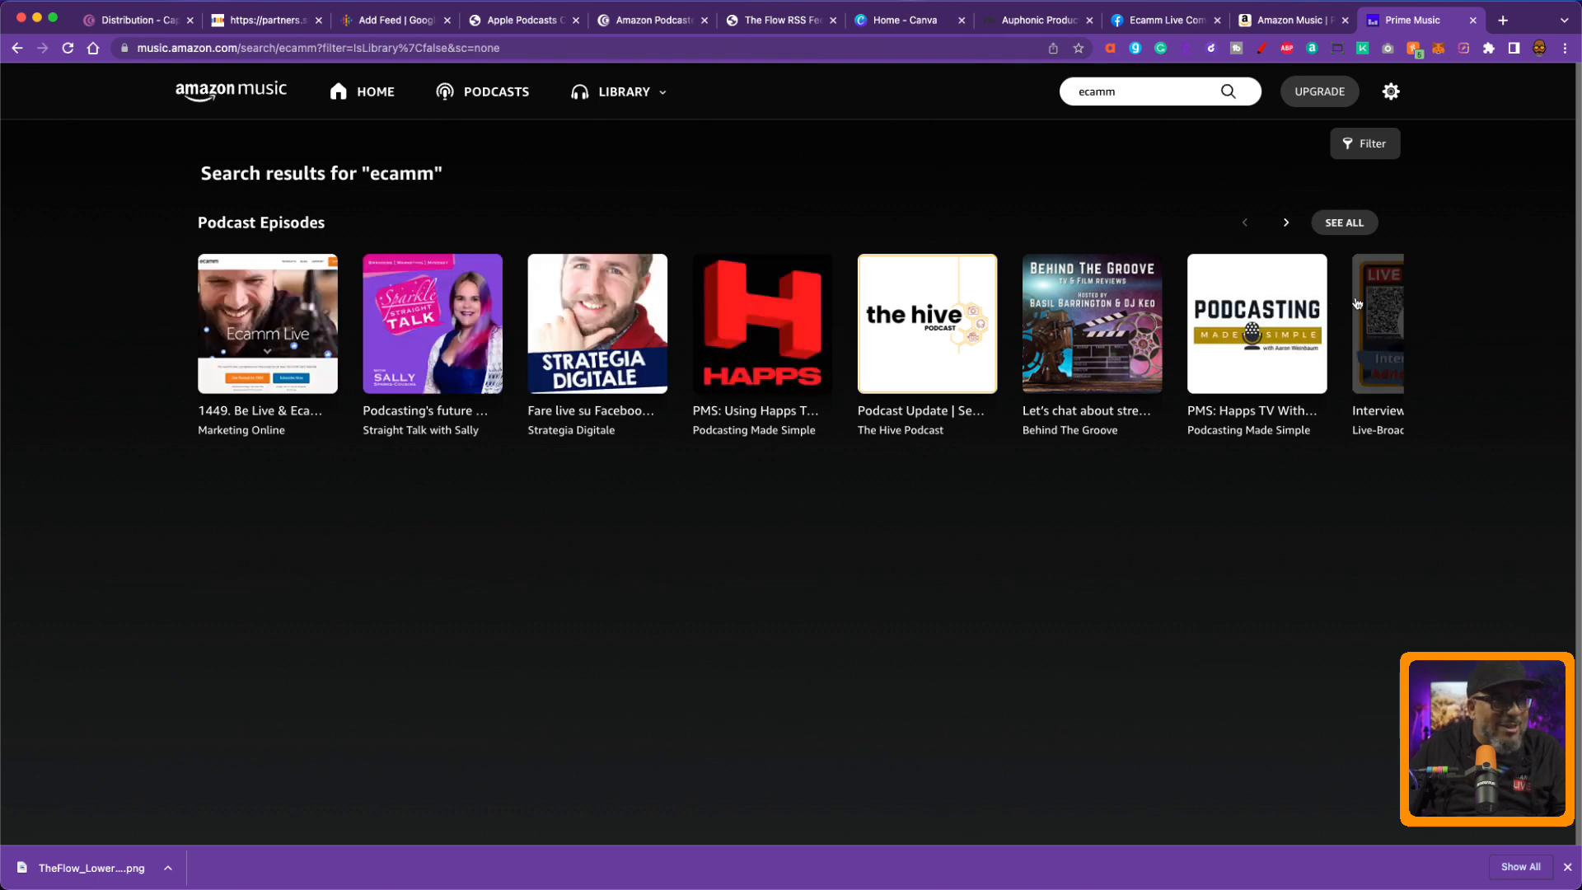
# - Search for 'The Flow', which returns only songs and artists, then head to Podcasts
pyautogui.click(968, 92)
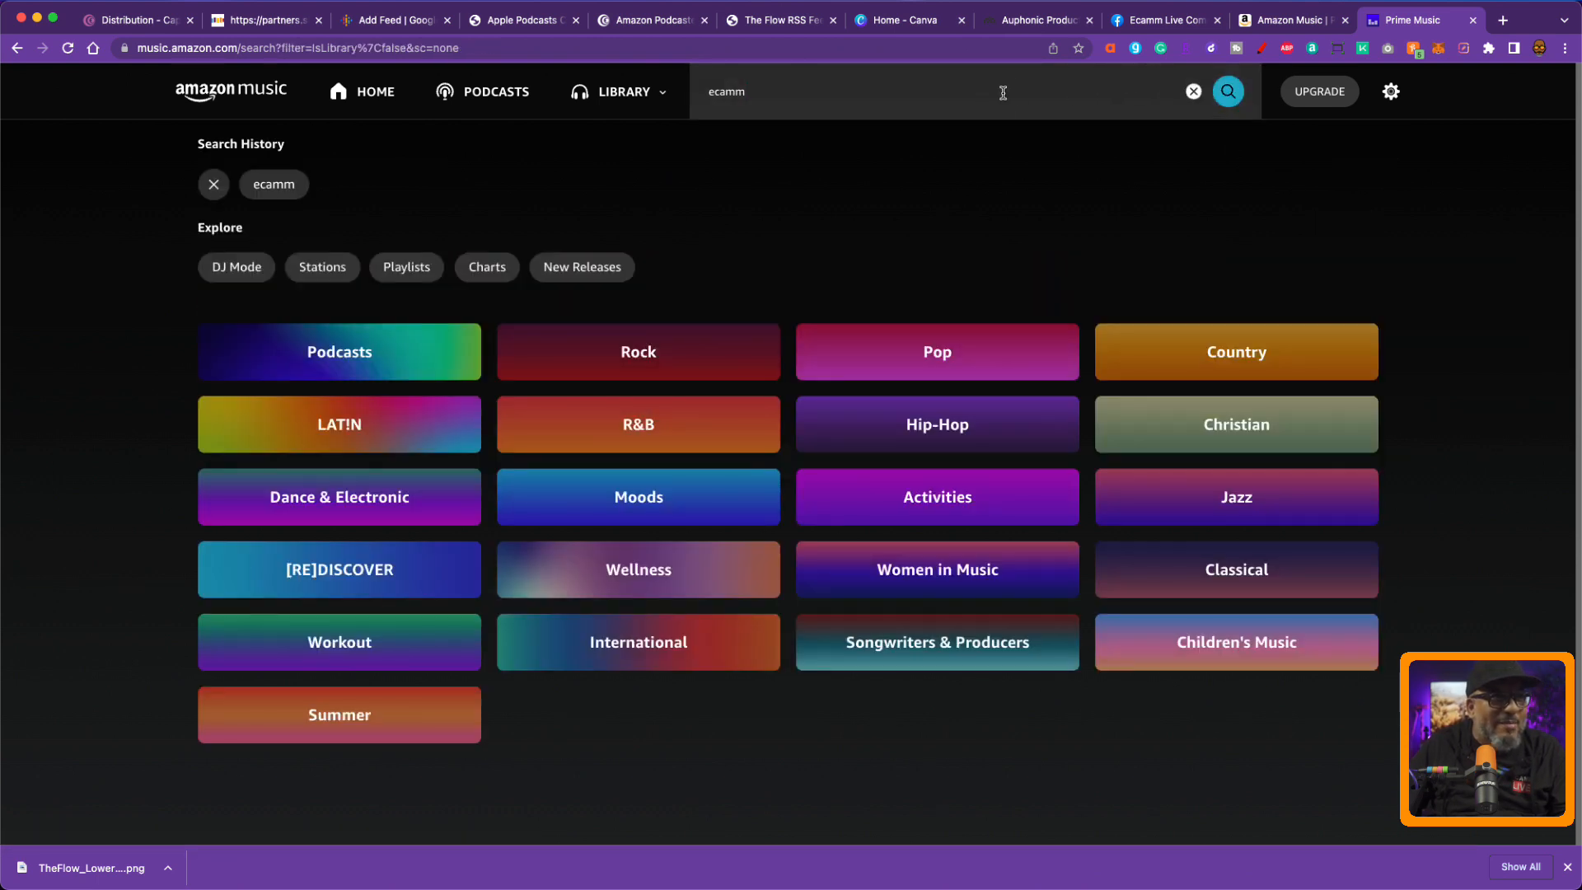
pyautogui.write('T')
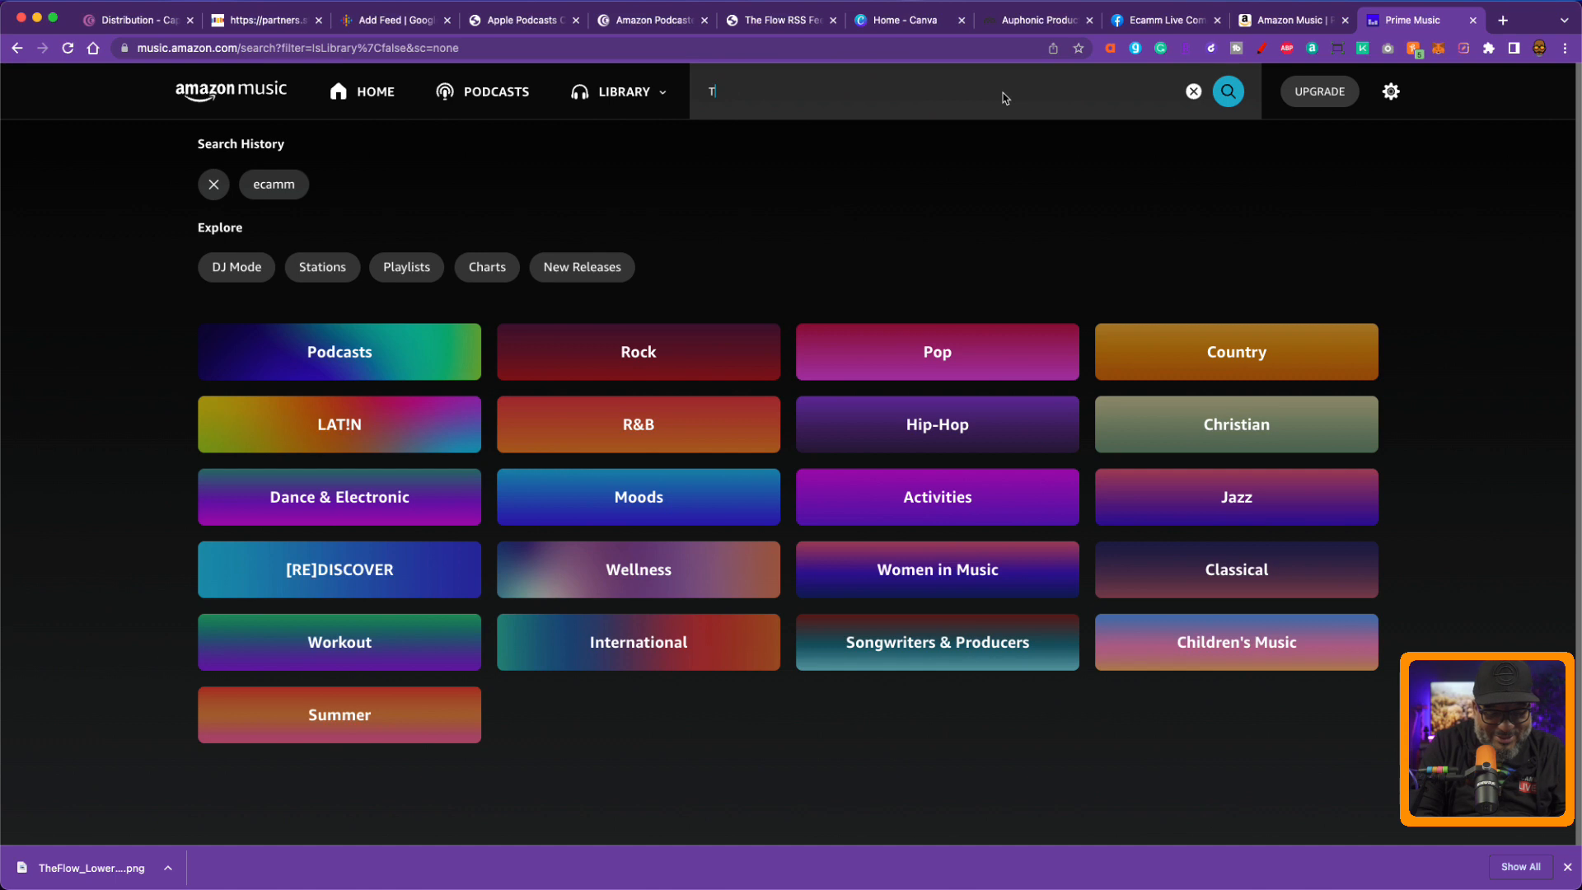
pyautogui.write('he F')
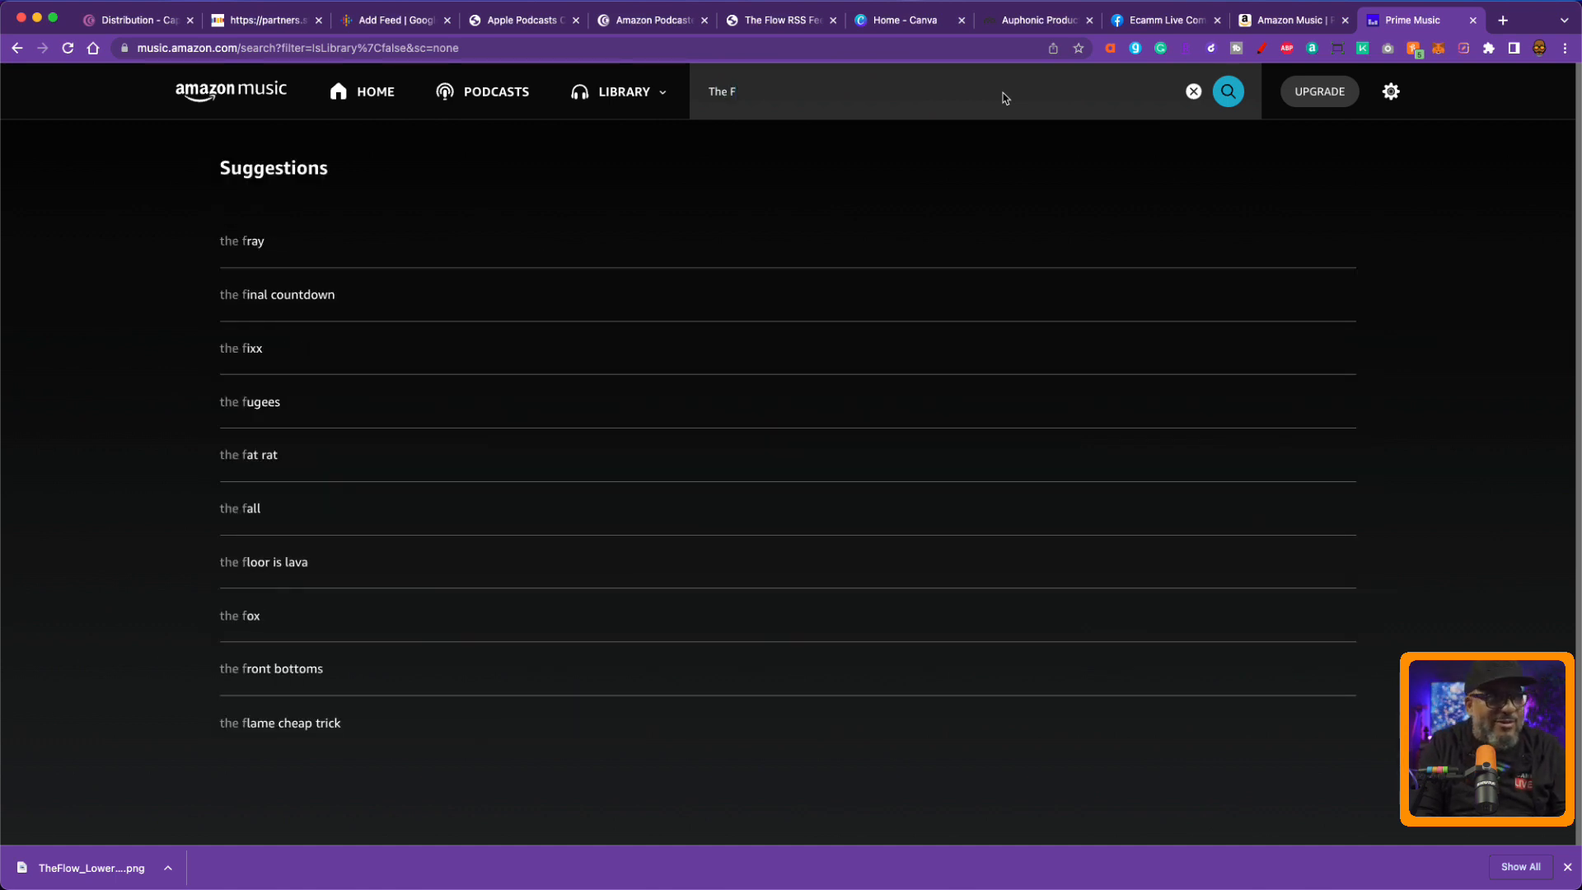
pyautogui.write('lo')
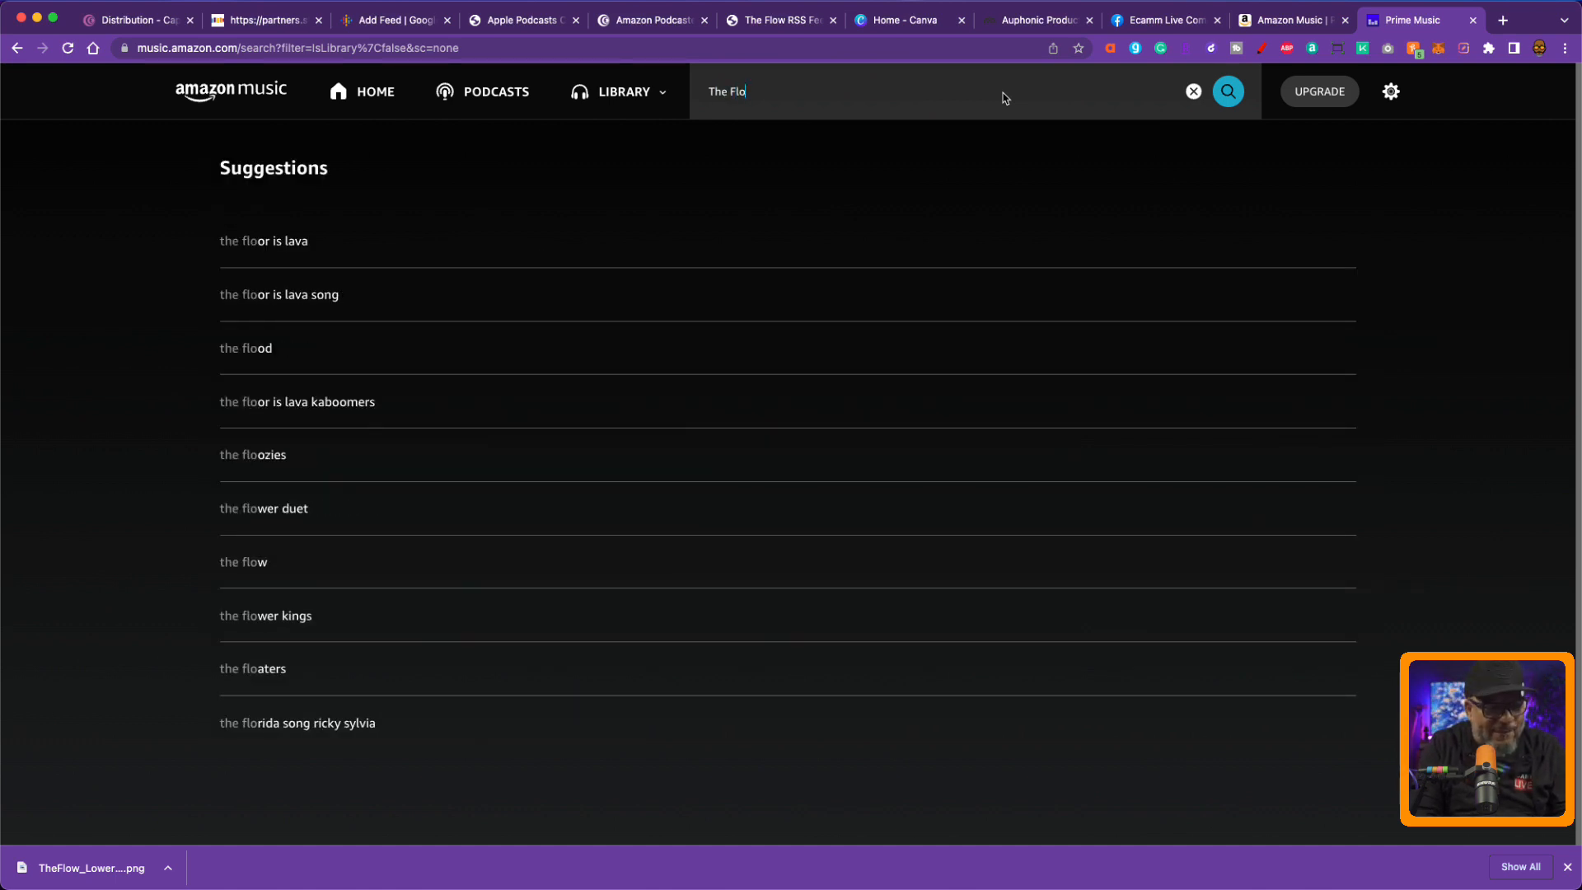
pyautogui.write('w')
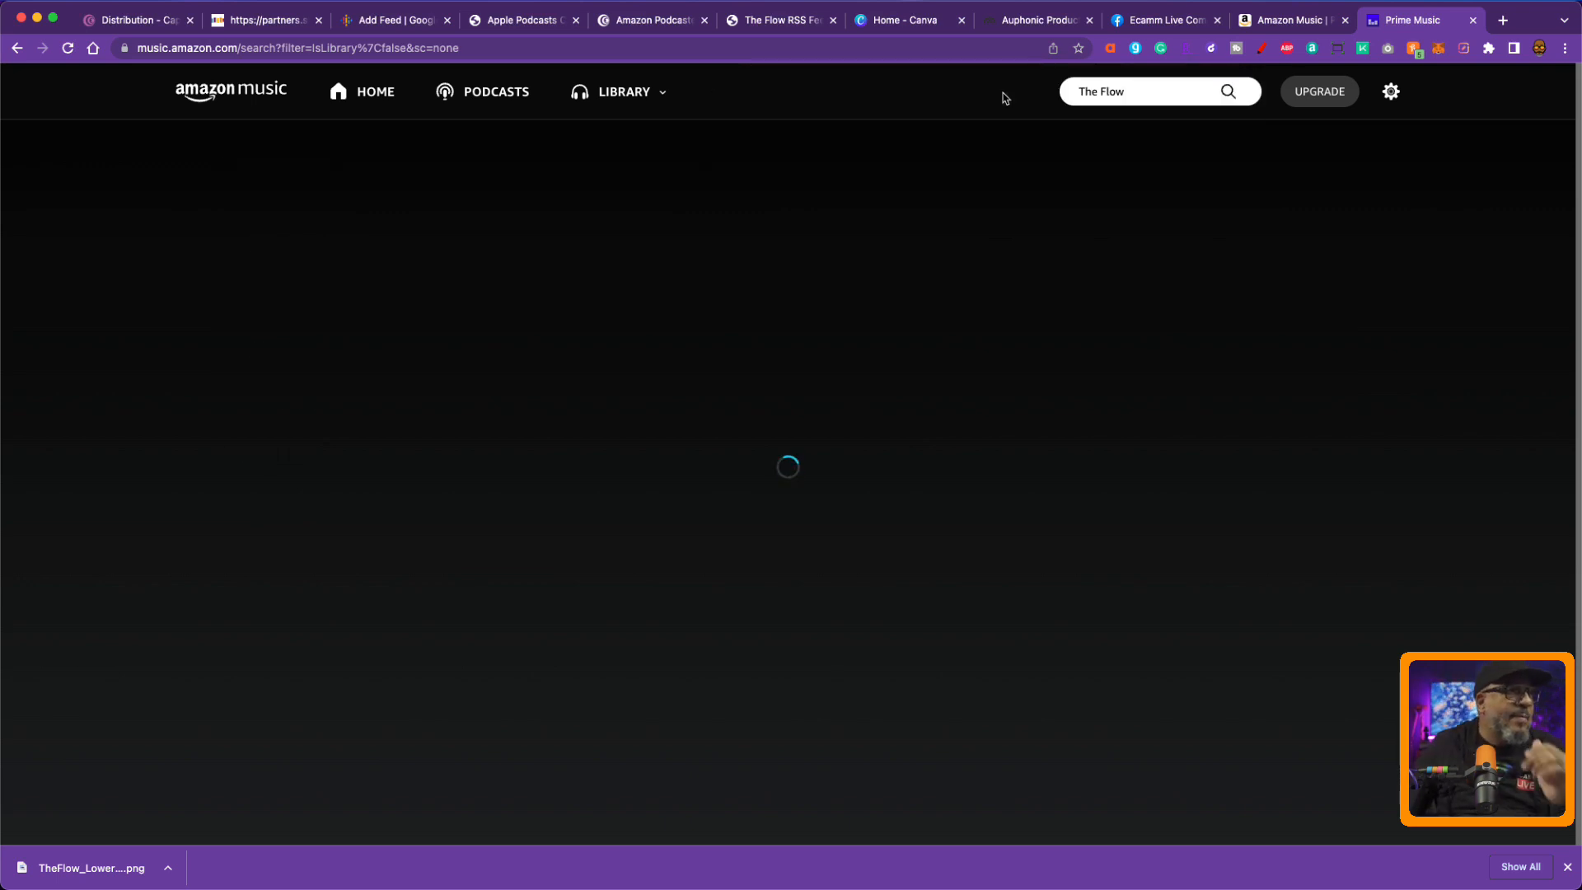
pyautogui.click(1227, 91)
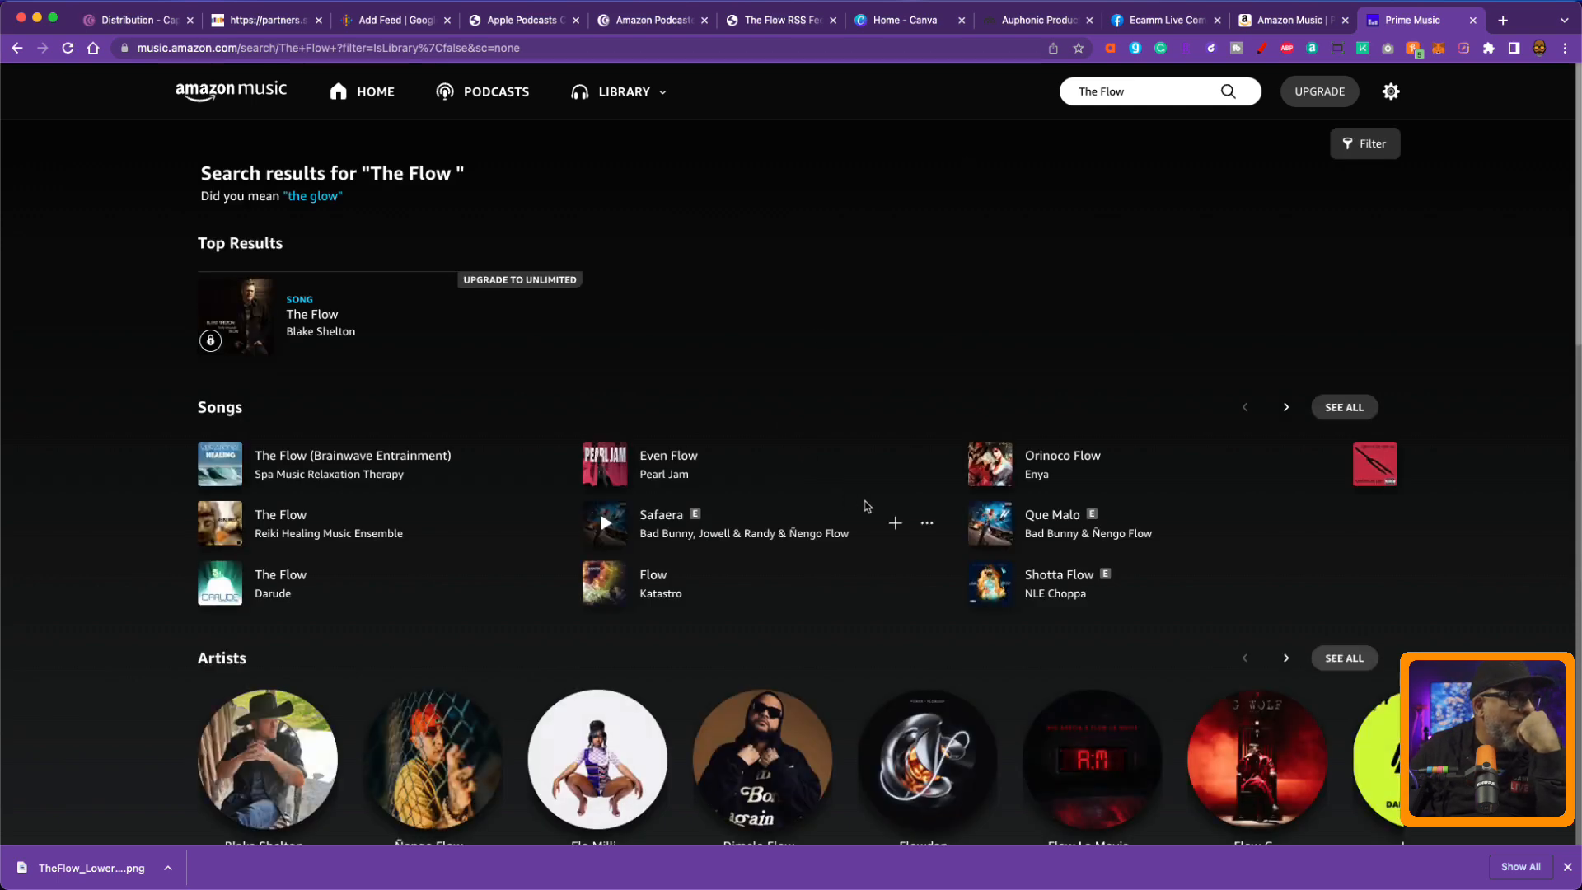
pyautogui.moveTo(1145, 601)
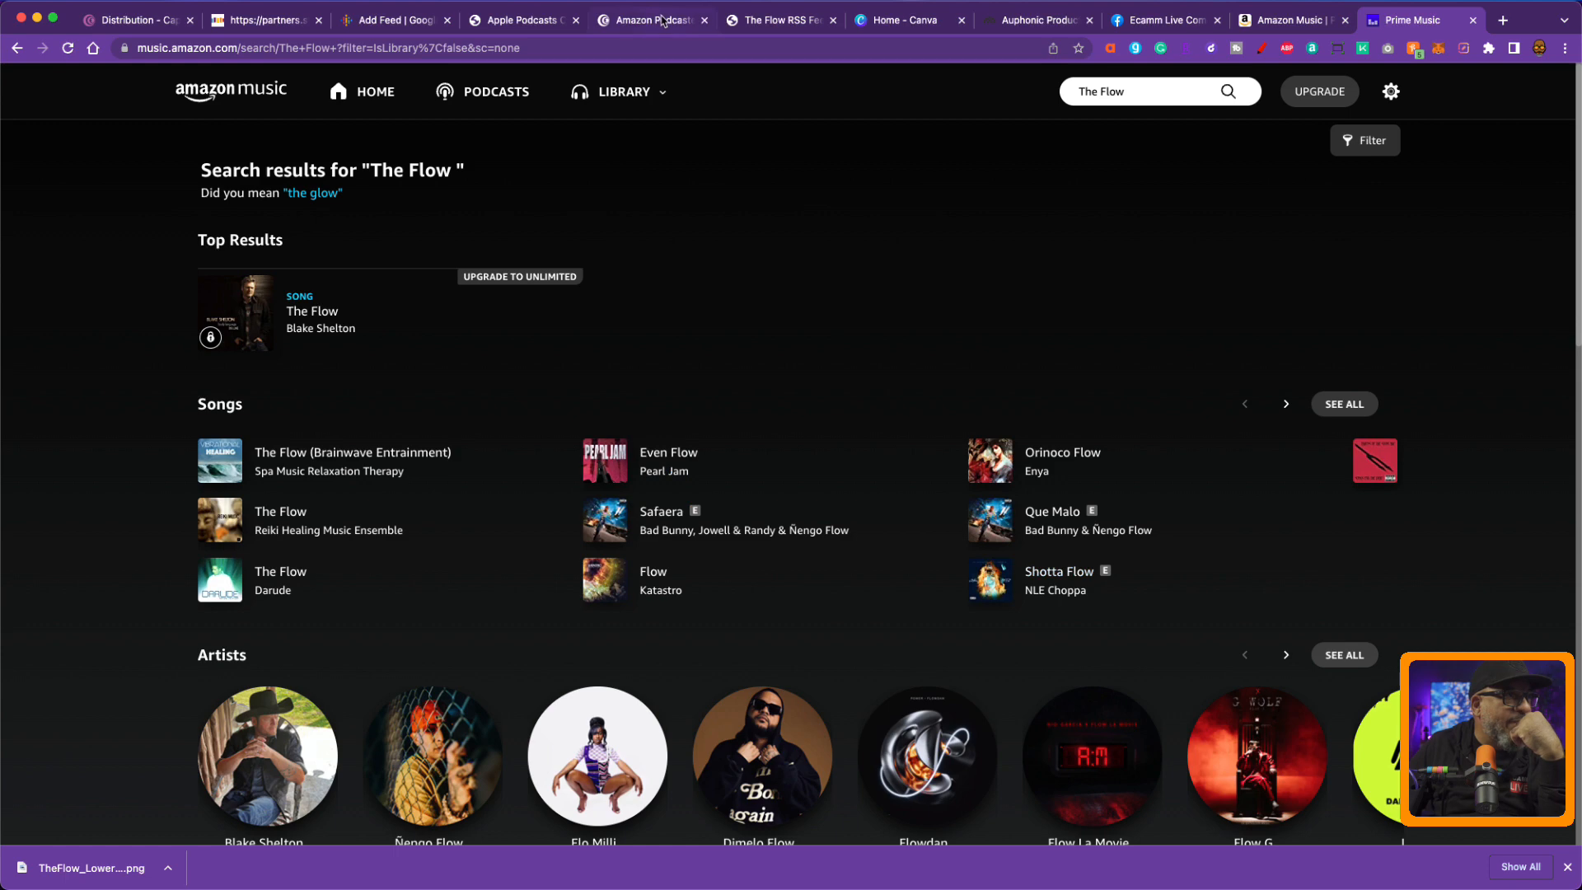
pyautogui.click(495, 91)
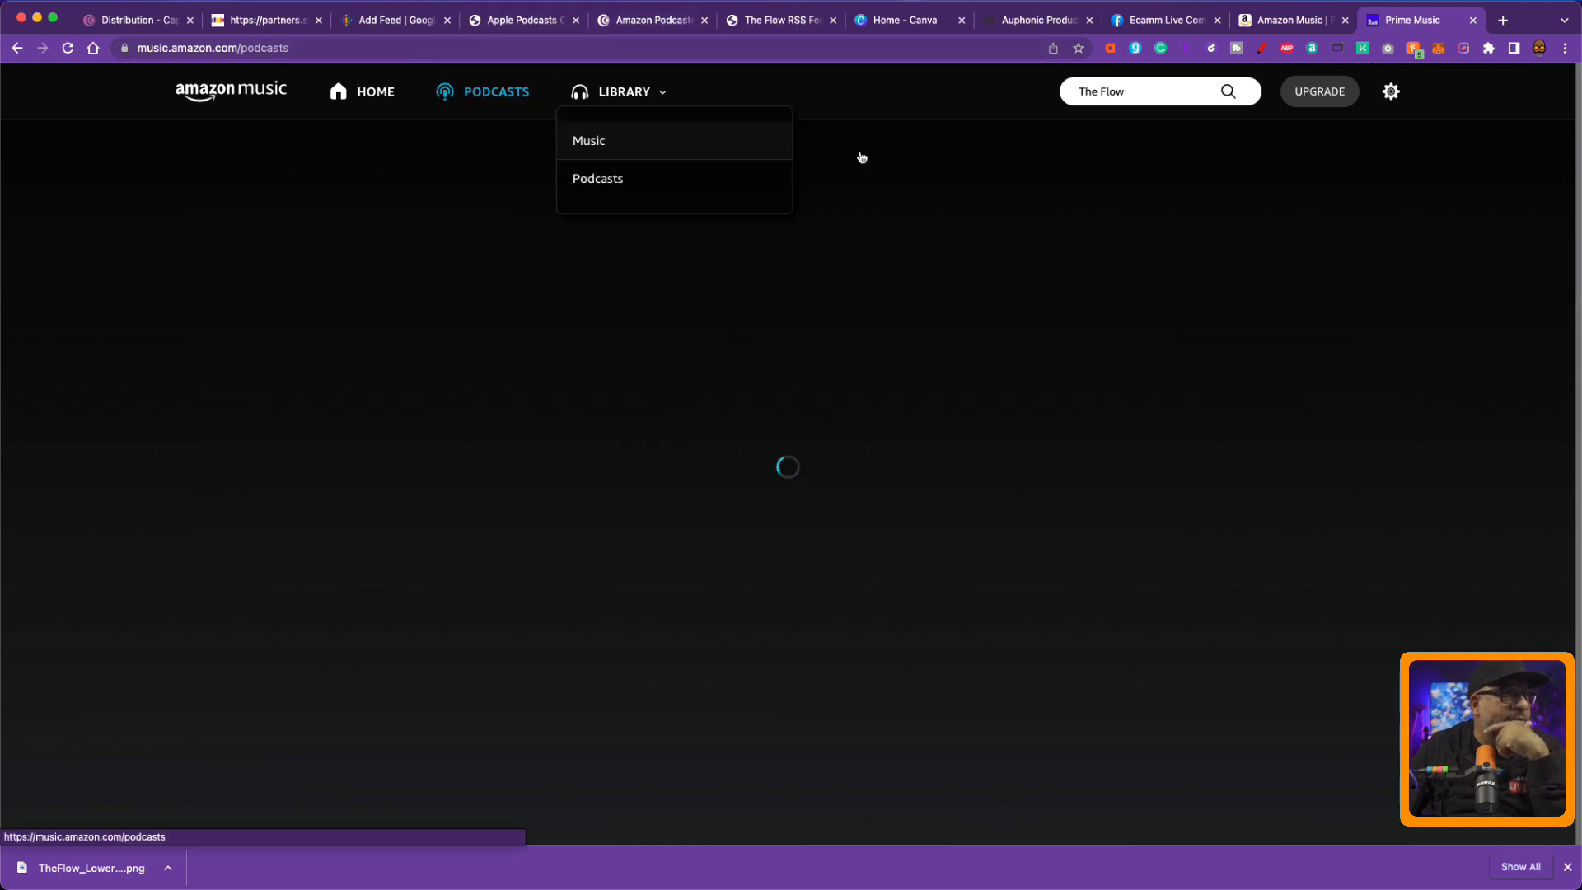
# - Browse the podcasts landing page, briefly revisiting search before returning to it
pyautogui.click(597, 178)
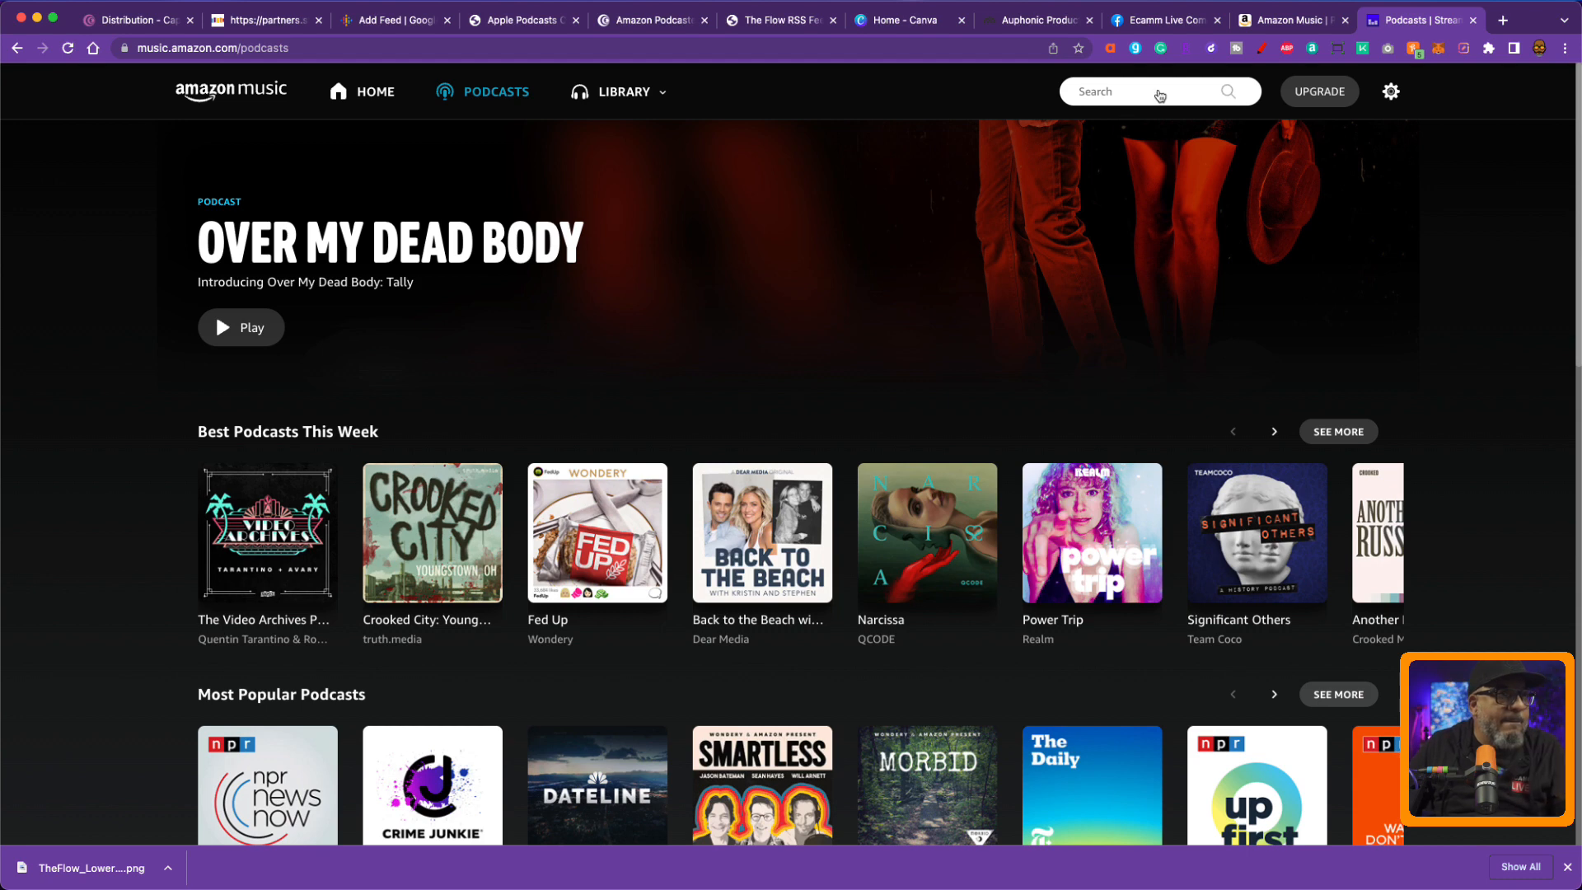
pyautogui.click(1140, 91)
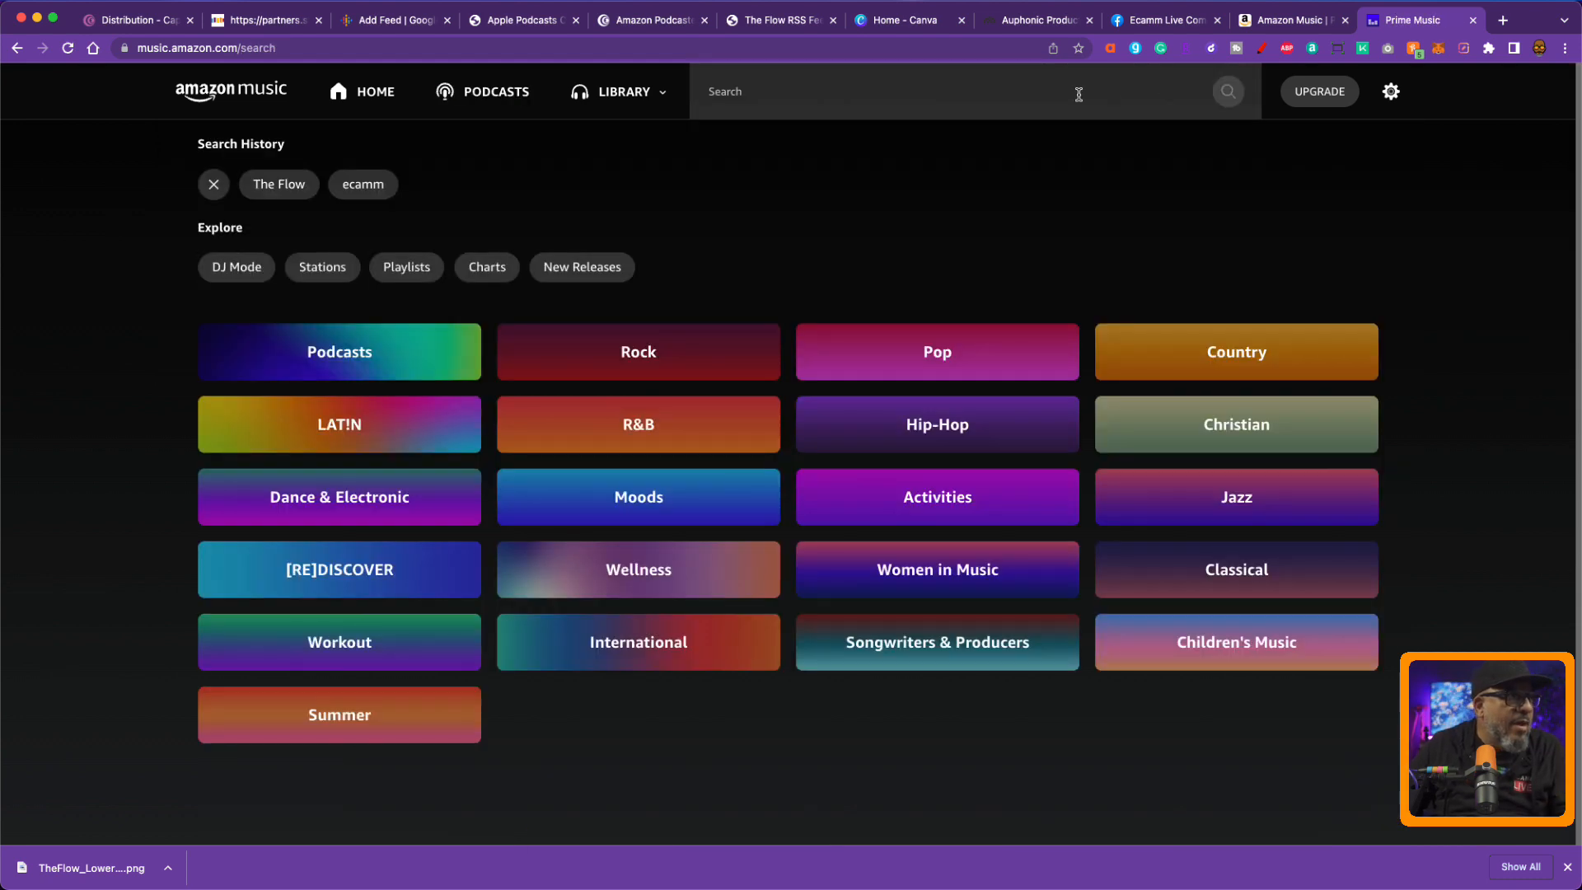
pyautogui.moveTo(372, 257)
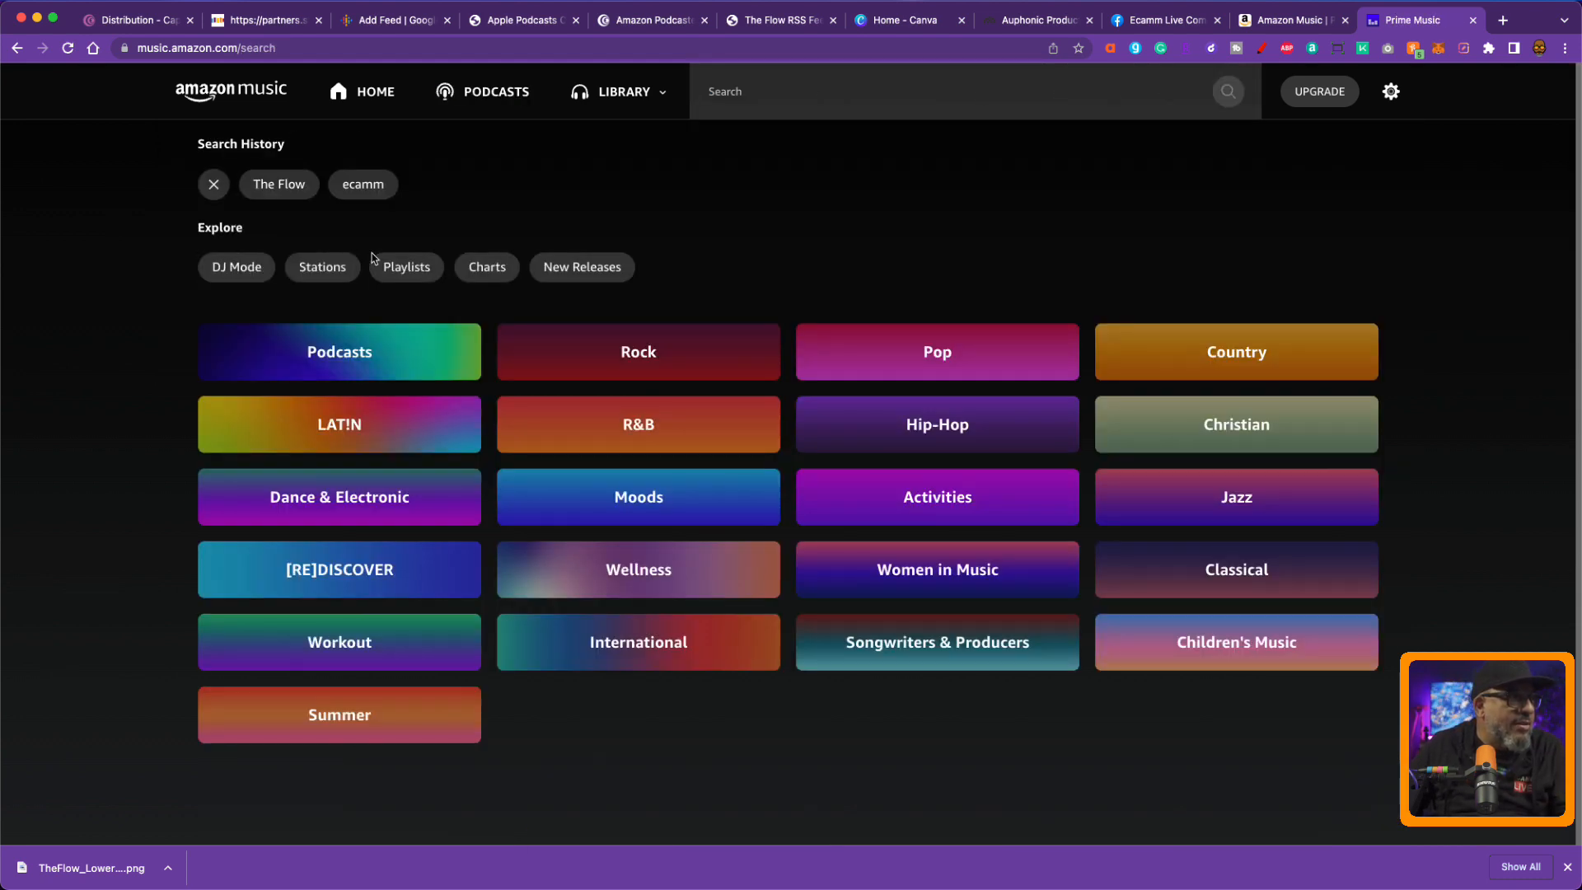
pyautogui.click(495, 90)
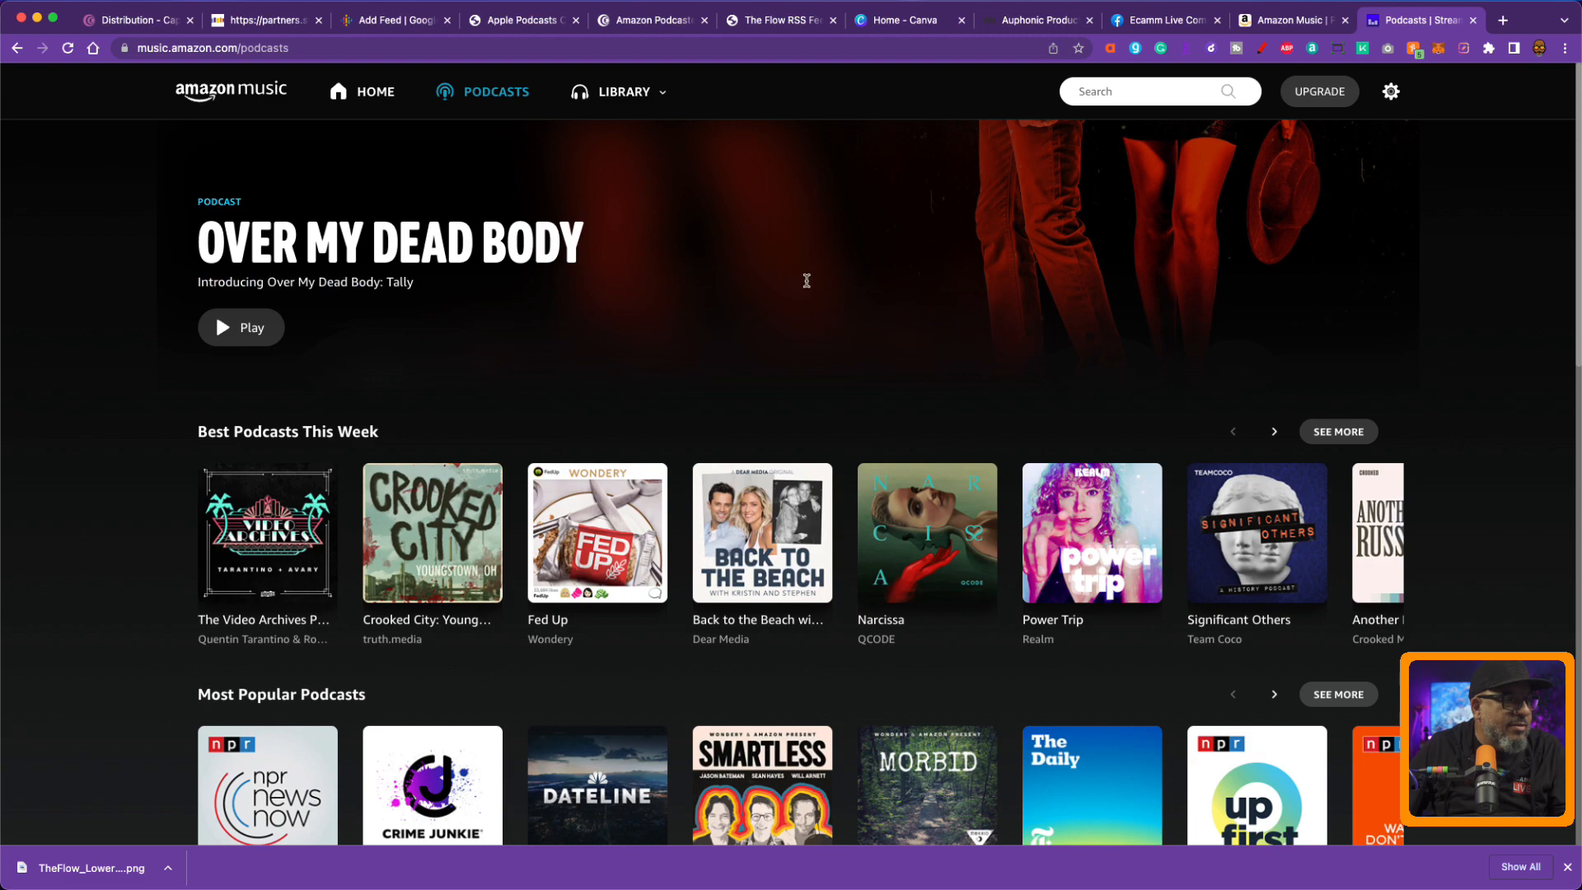
pyautogui.moveTo(806, 292)
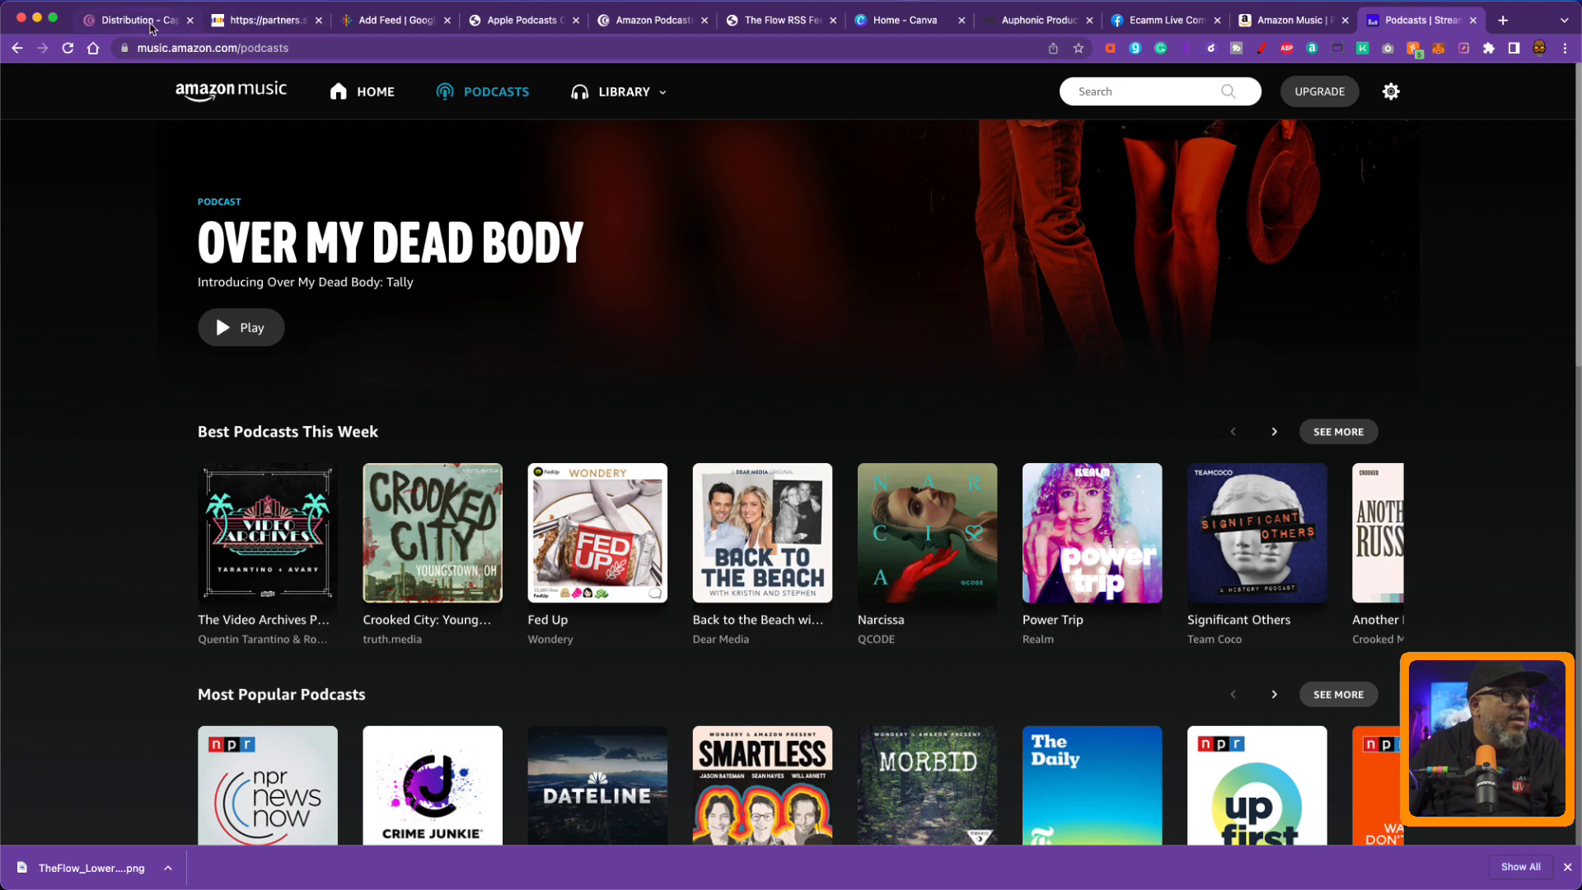
# - Review Captivate's Distribution Outlets, confirming Amazon Music shows Podcast Approved
pyautogui.click(131, 19)
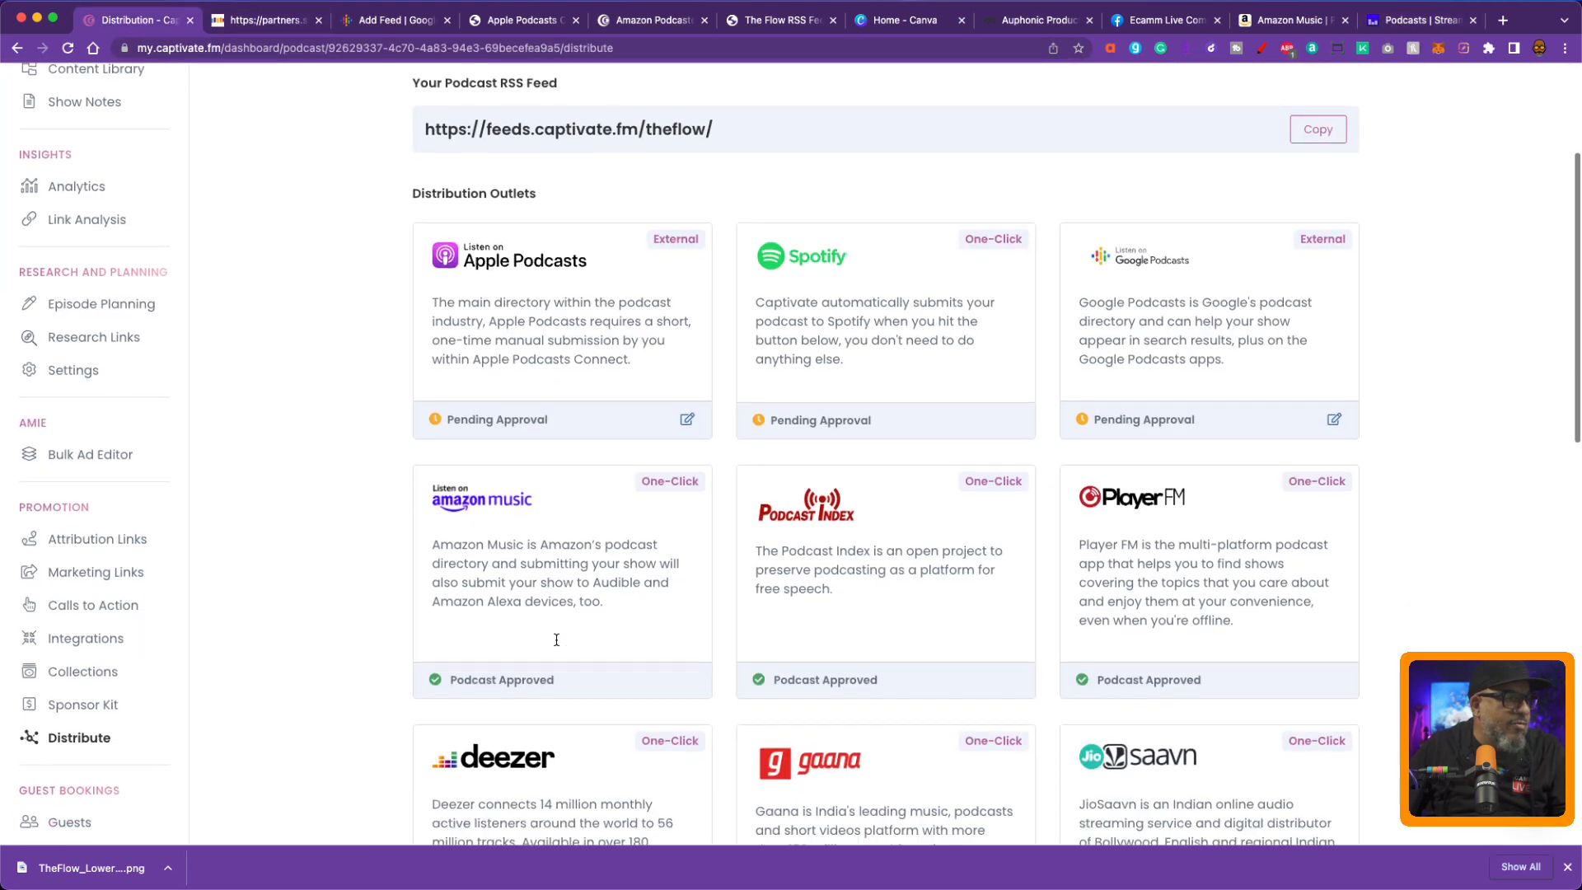
pyautogui.scroll(-3)
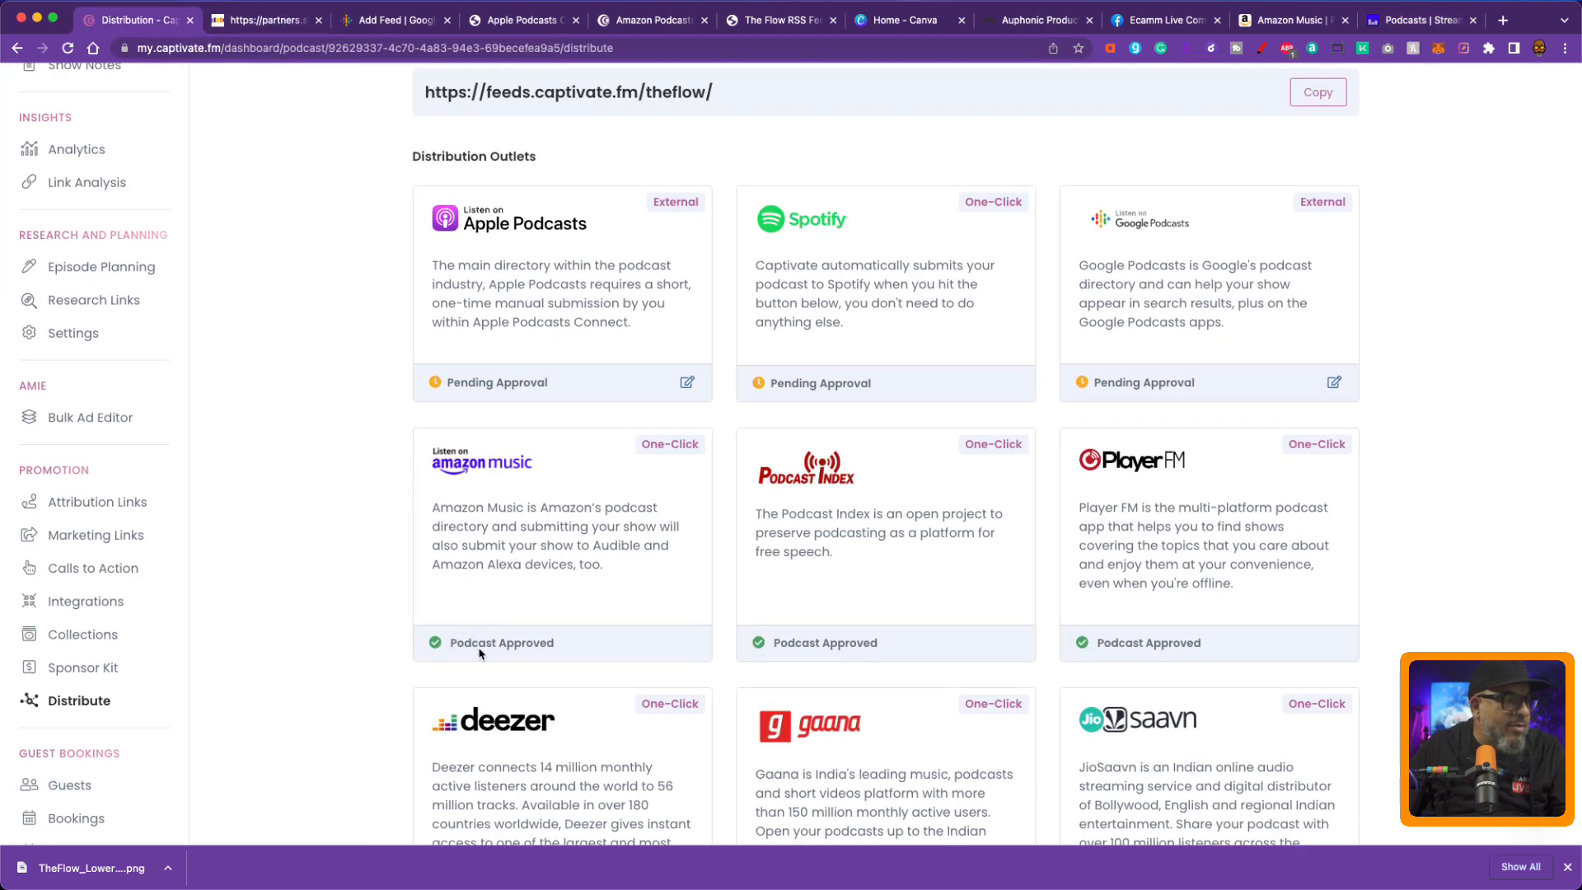
pyautogui.scroll(-3)
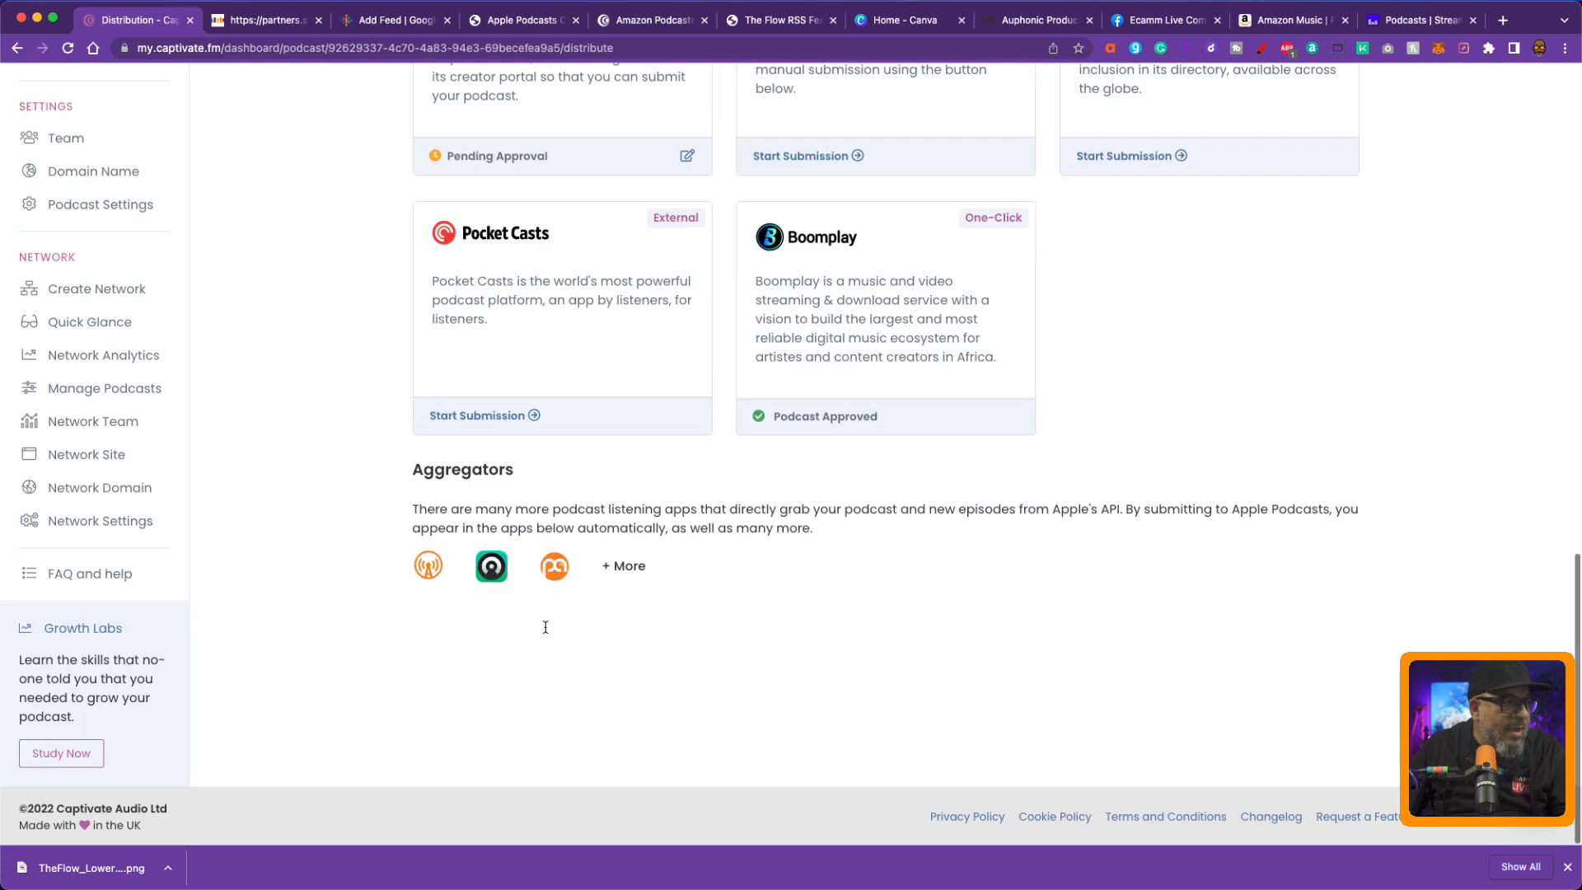
pyautogui.scroll(3)
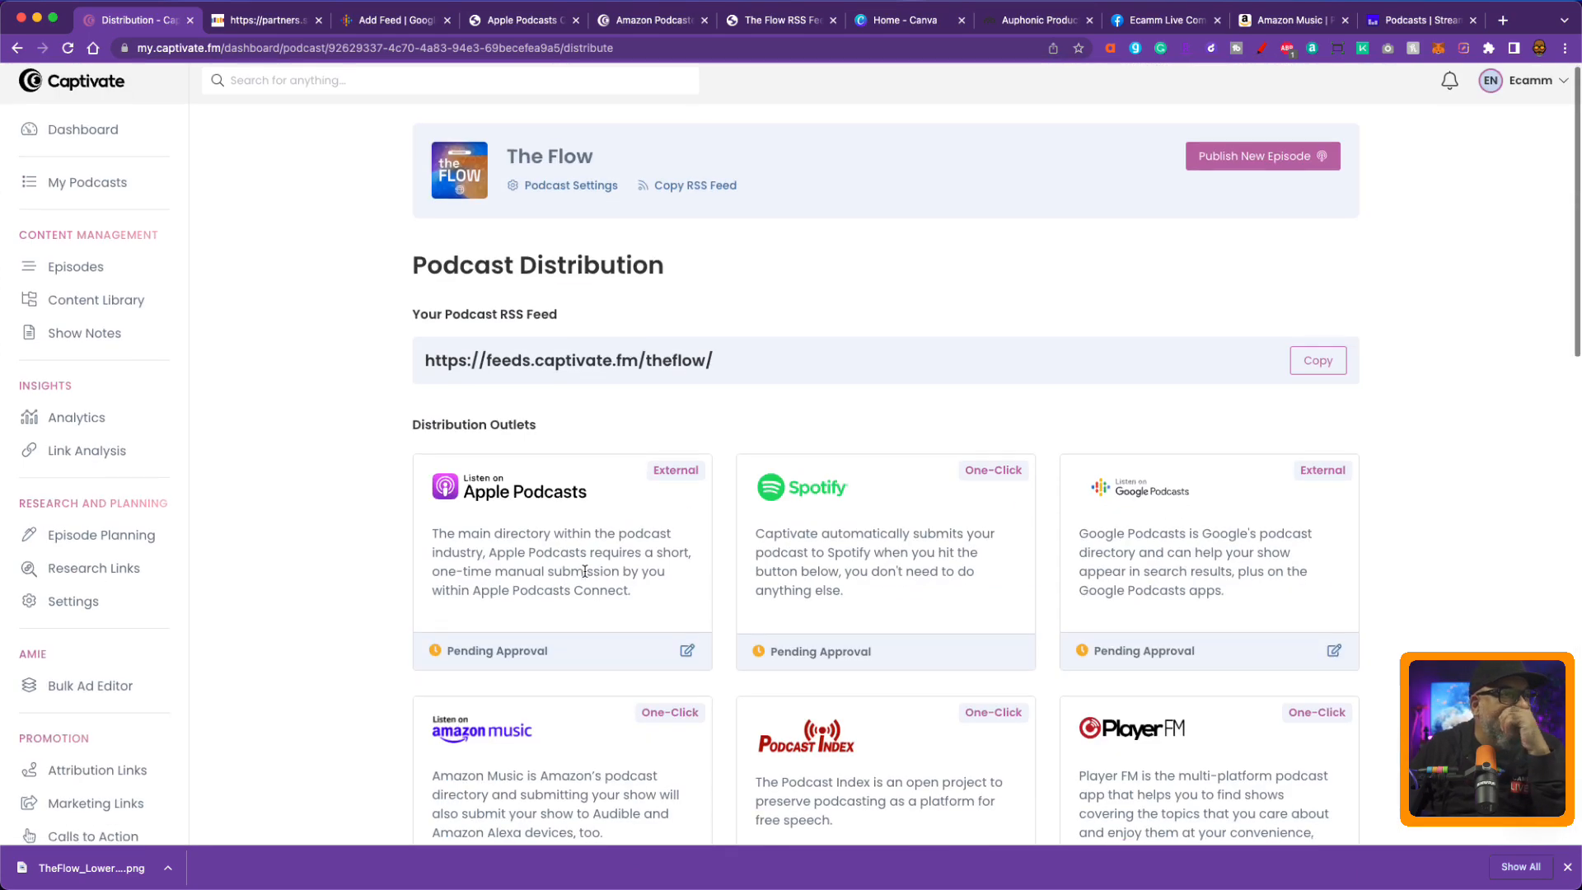
pyautogui.scroll(-3)
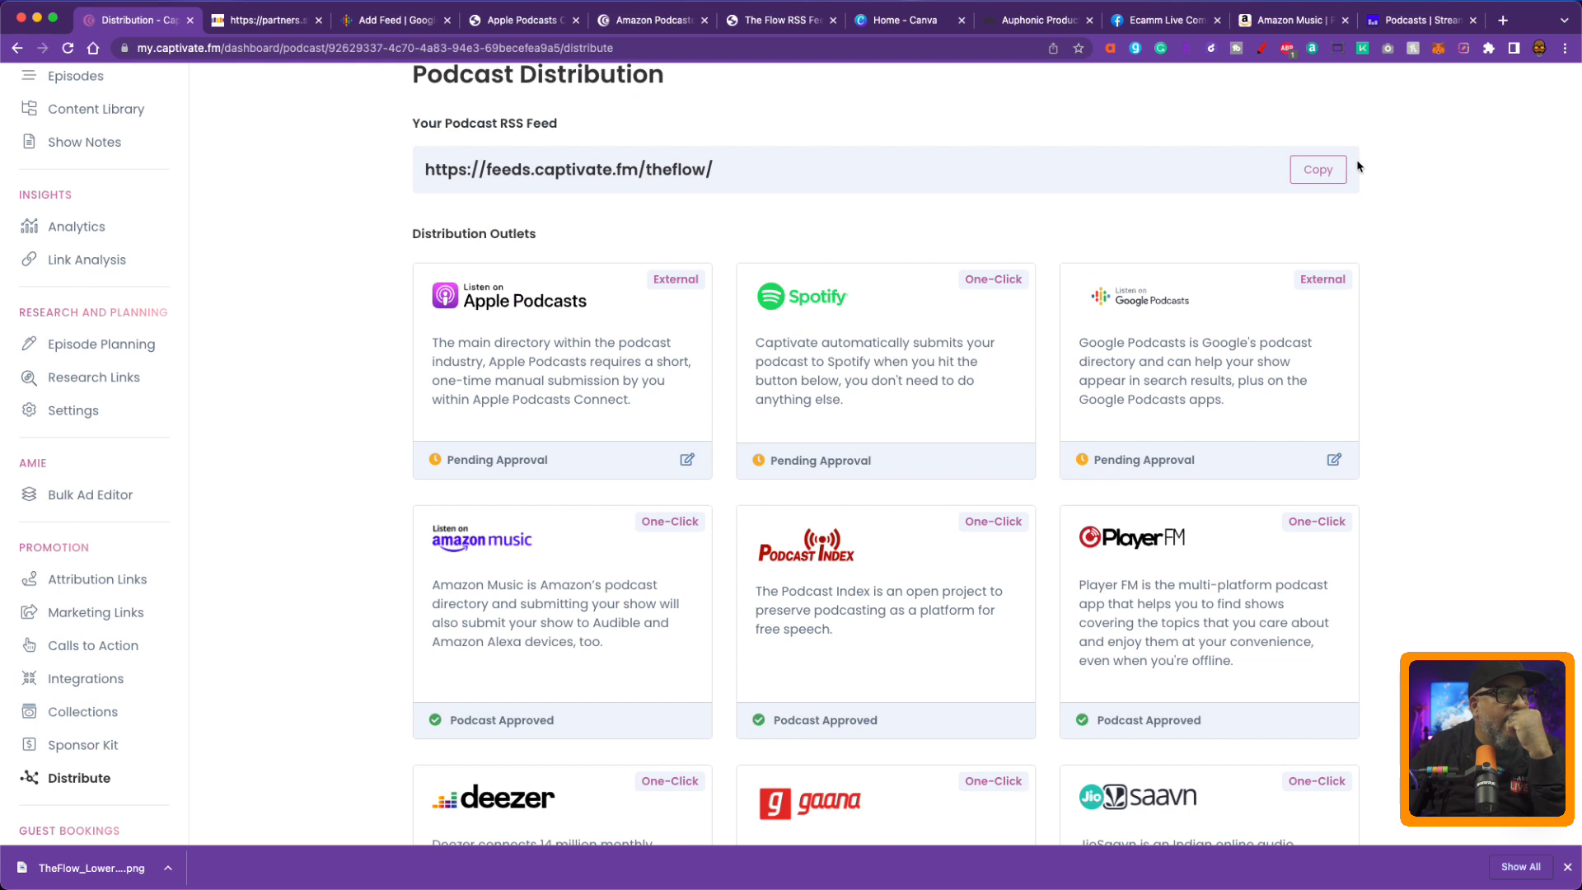
pyautogui.moveTo(657, 172)
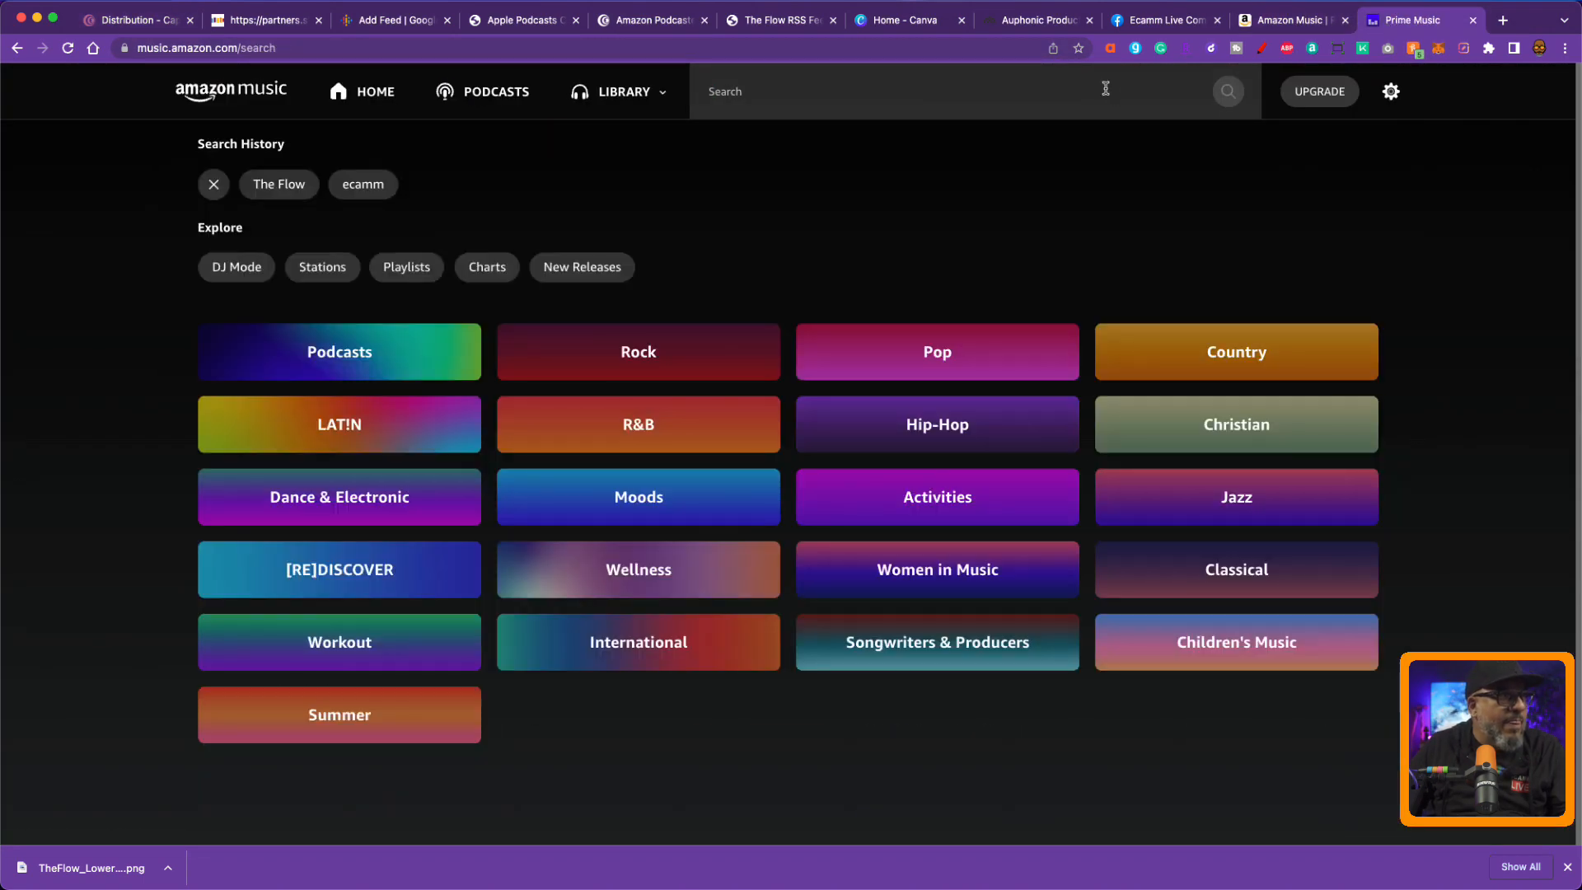
pyautogui.write('https://feeds.captivate.fm/theflow/')
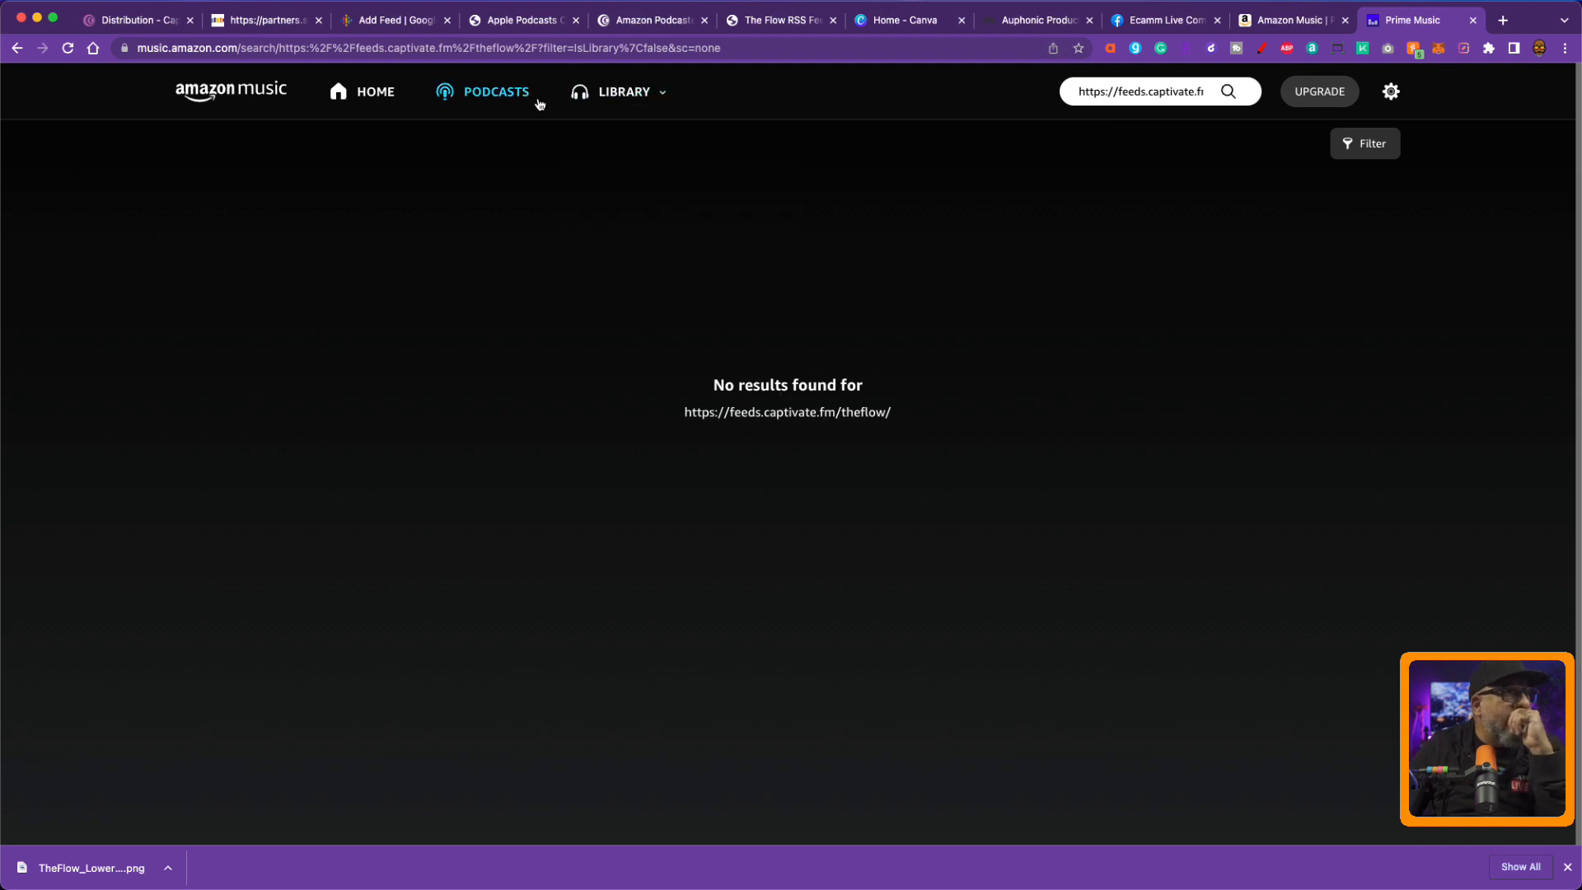
pyautogui.moveTo(674, 184)
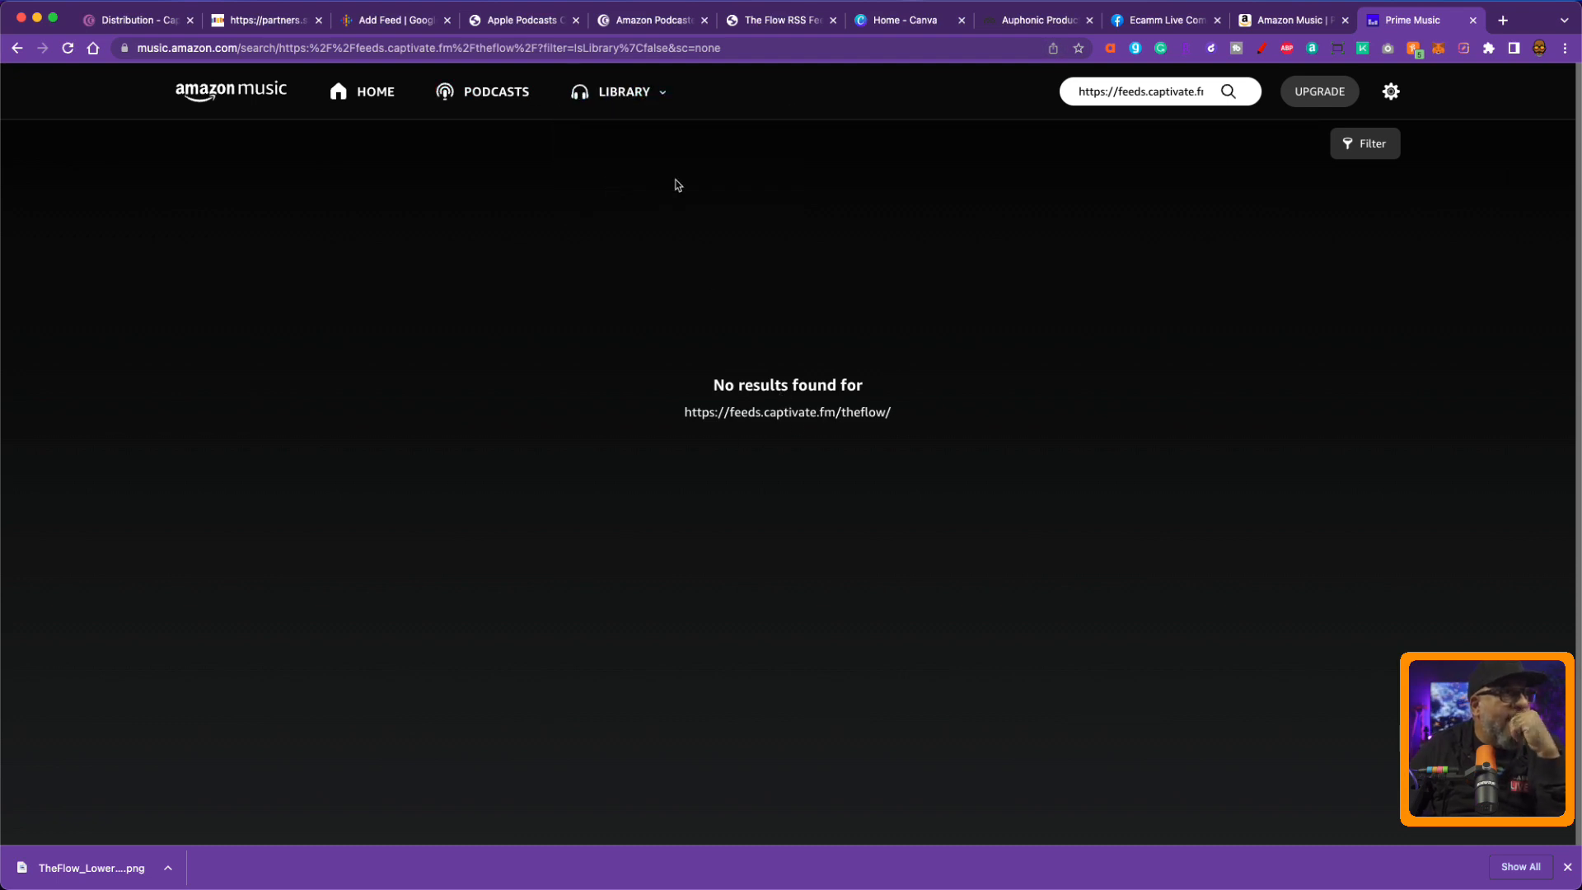
pyautogui.click(623, 90)
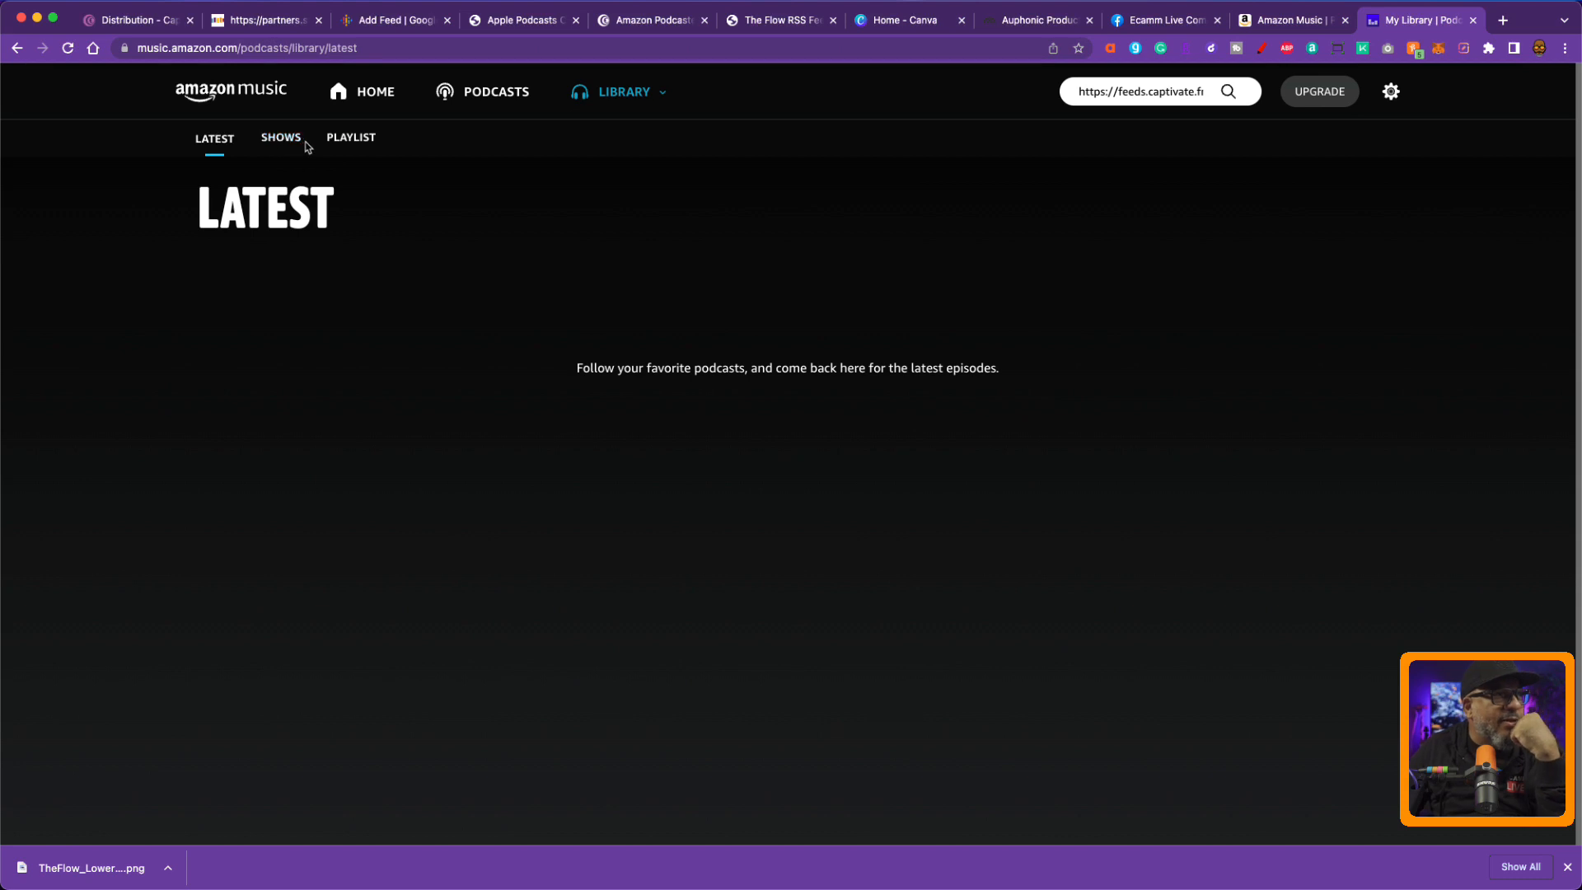
pyautogui.moveTo(495, 91)
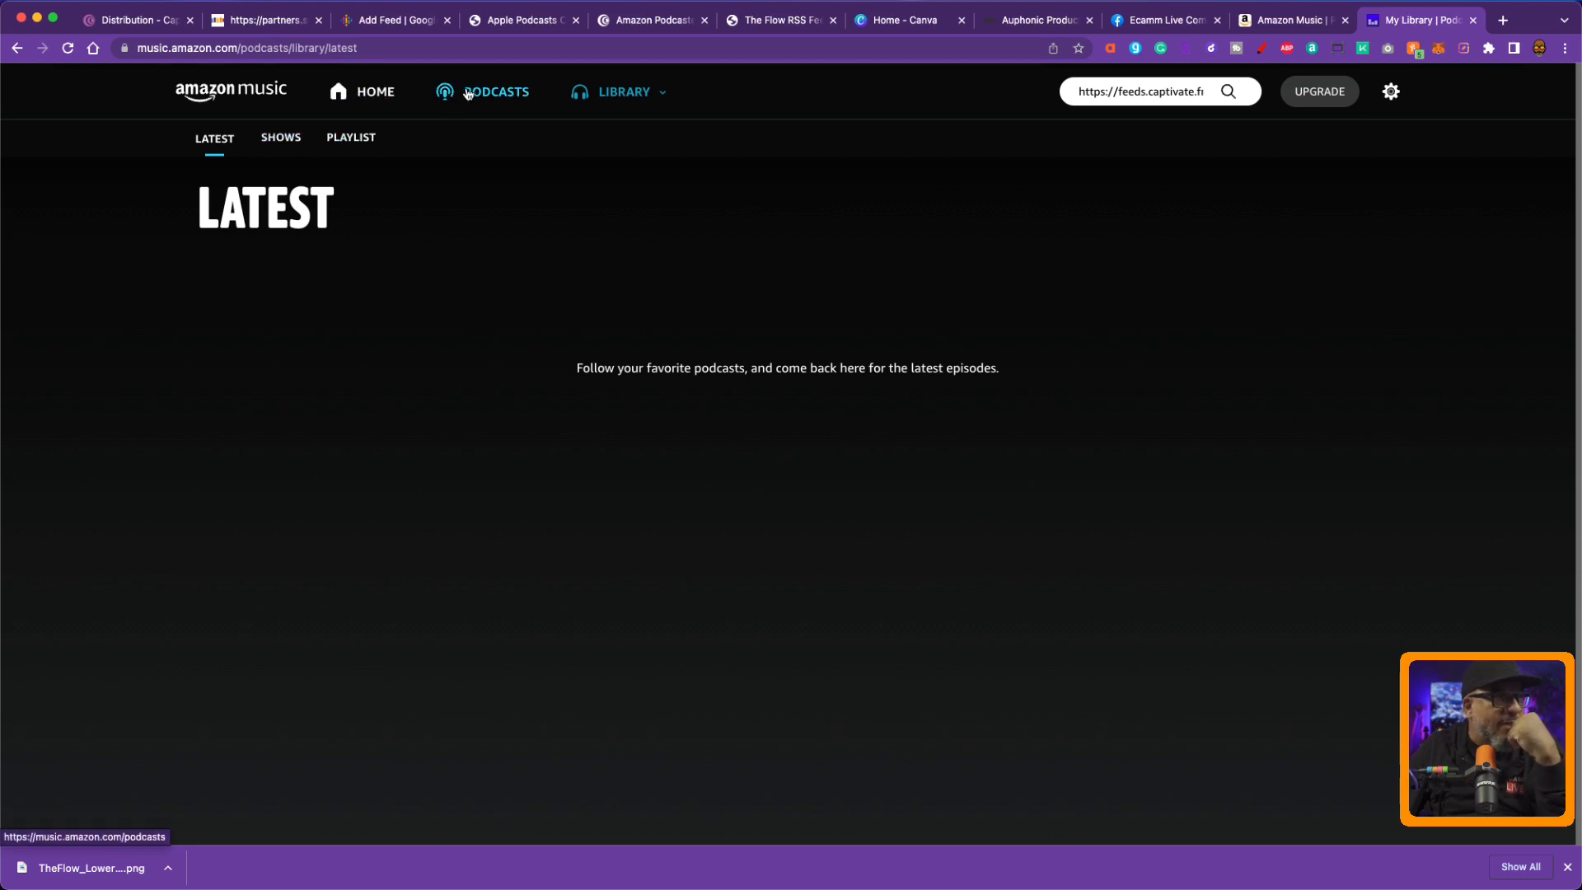
pyautogui.click(495, 91)
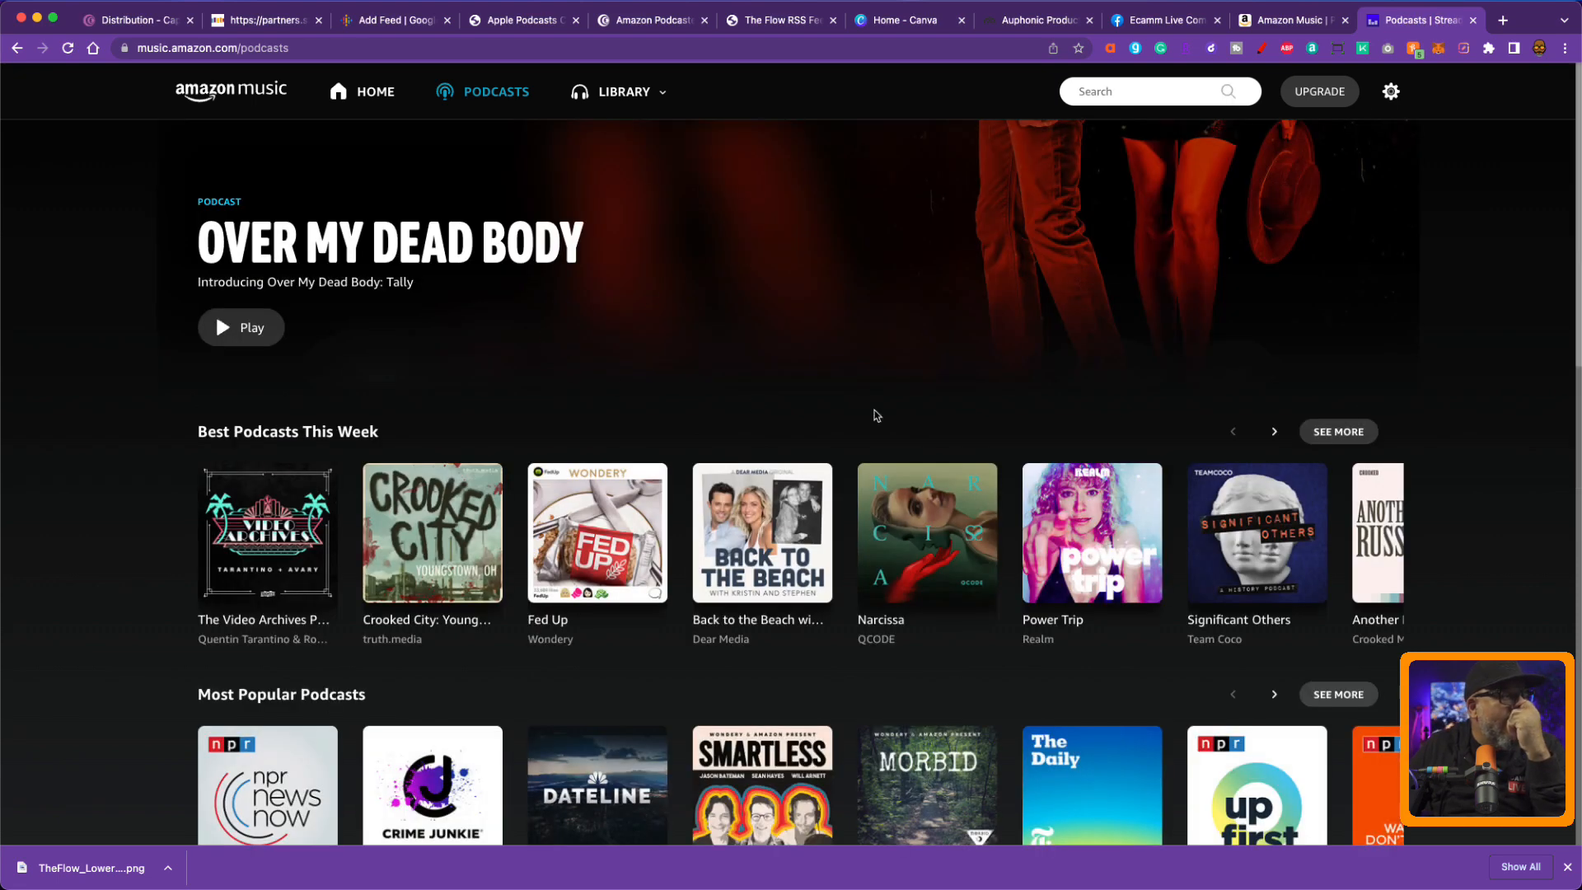
# - Enter 'The Flow by Ecamm' into the Amazon Music search field
pyautogui.scroll(-3)
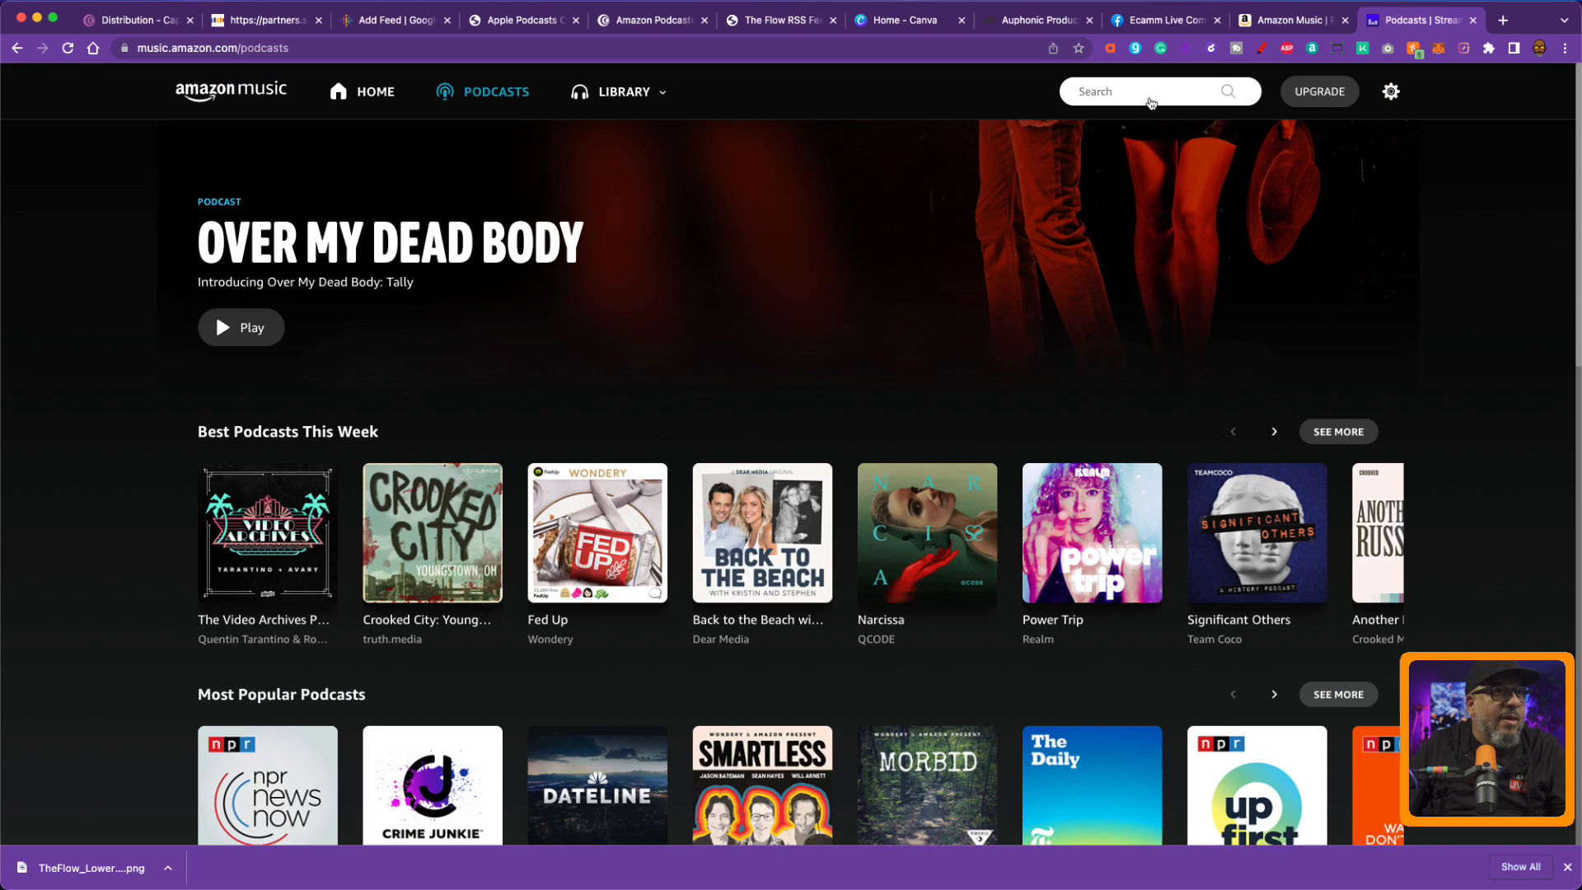
pyautogui.write('Teh')
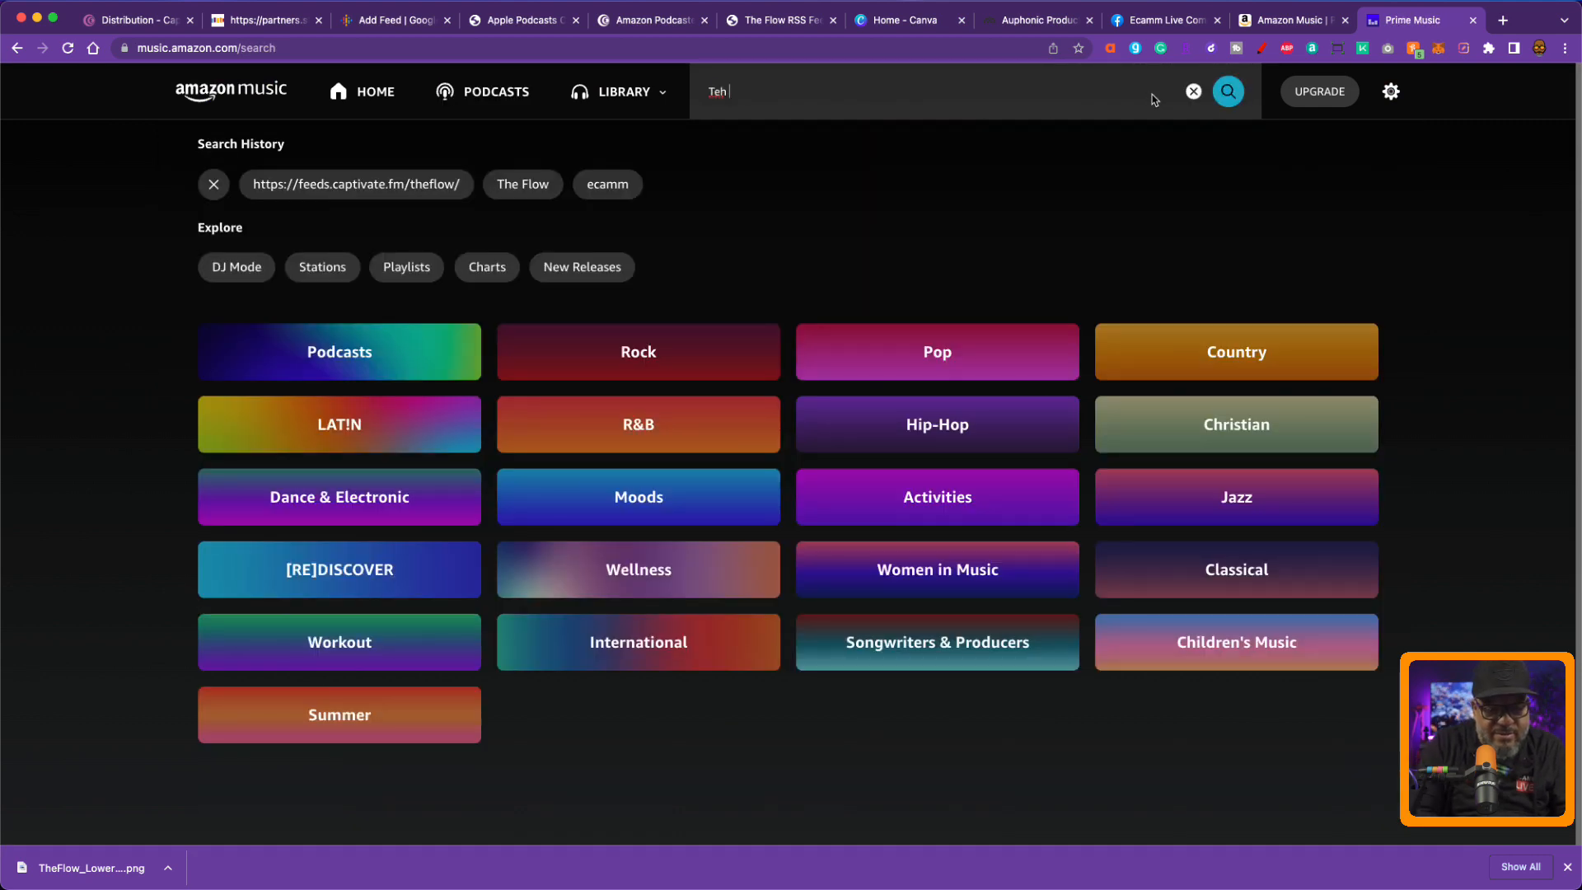
pyautogui.write('Fl')
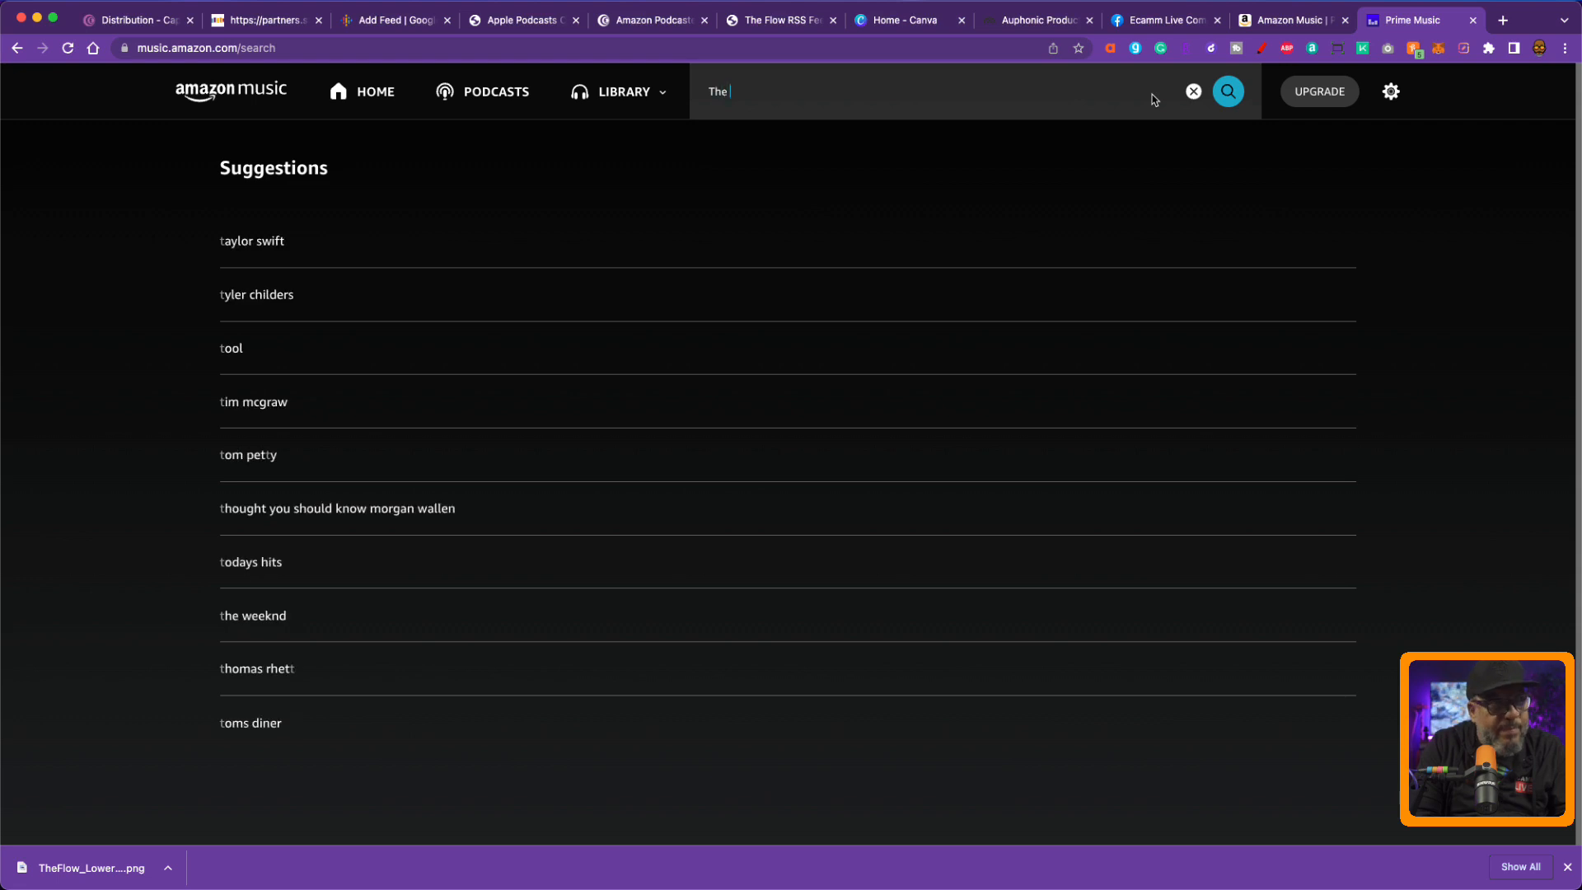
pyautogui.write('Flow')
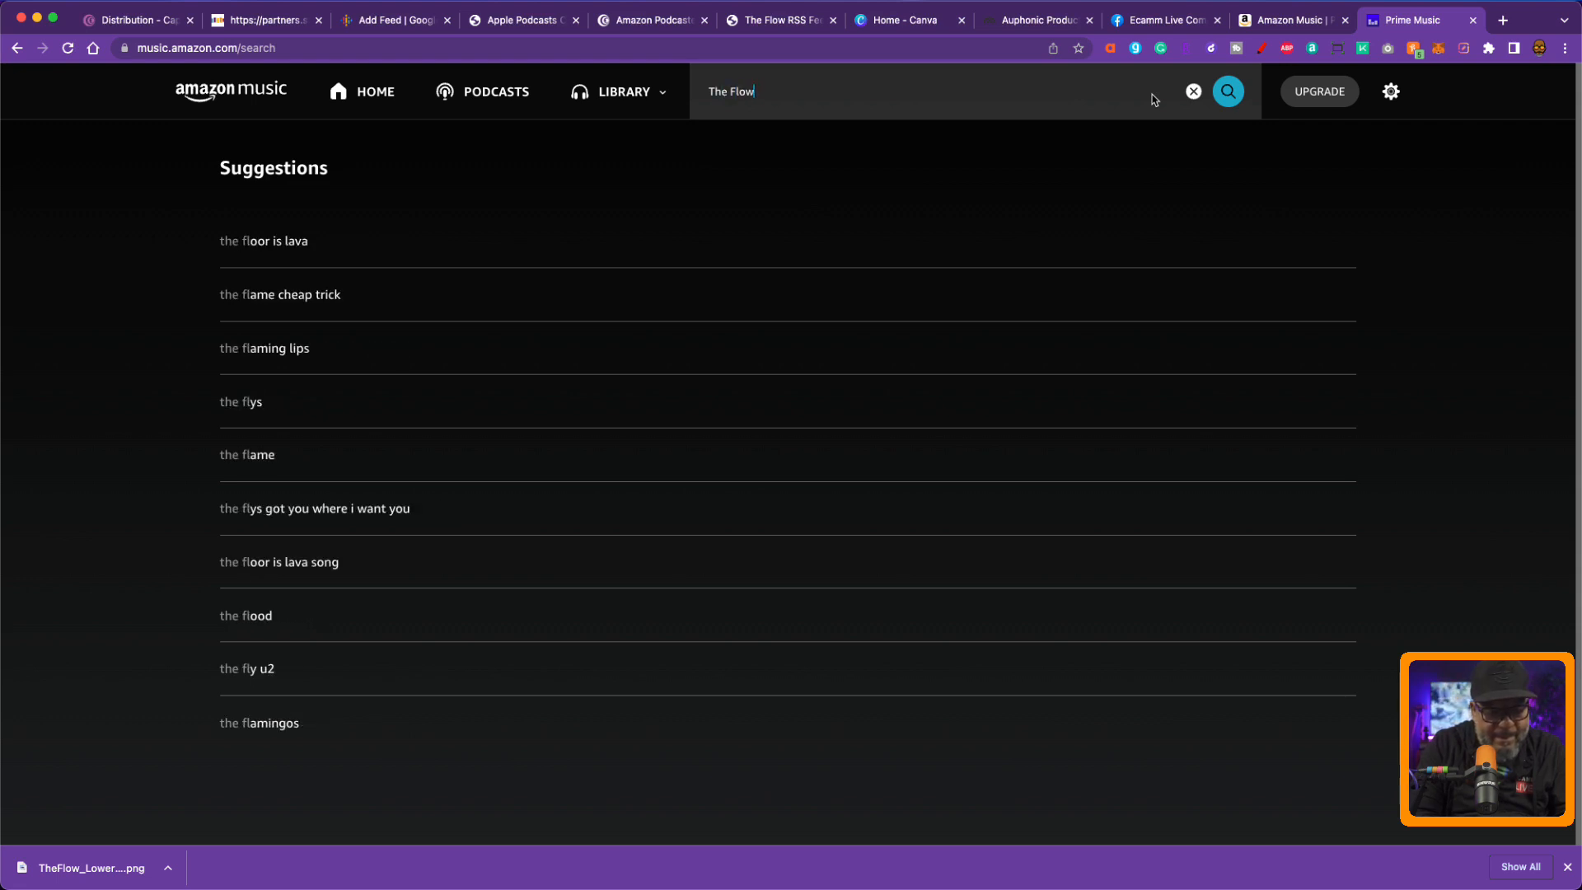
pyautogui.write('by Ecam')
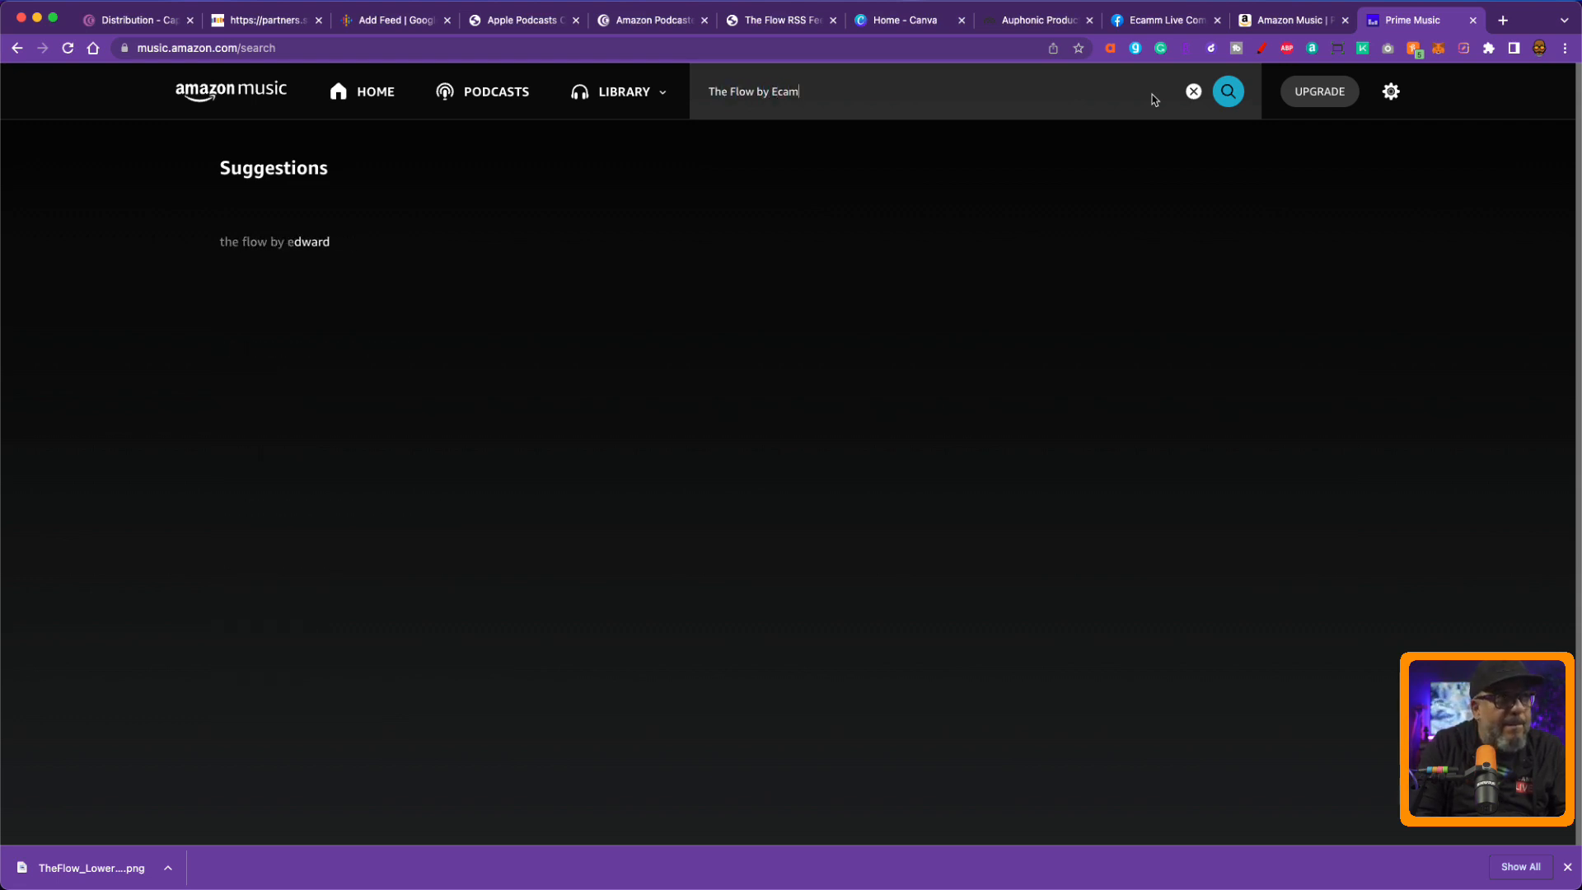
pyautogui.write('m')
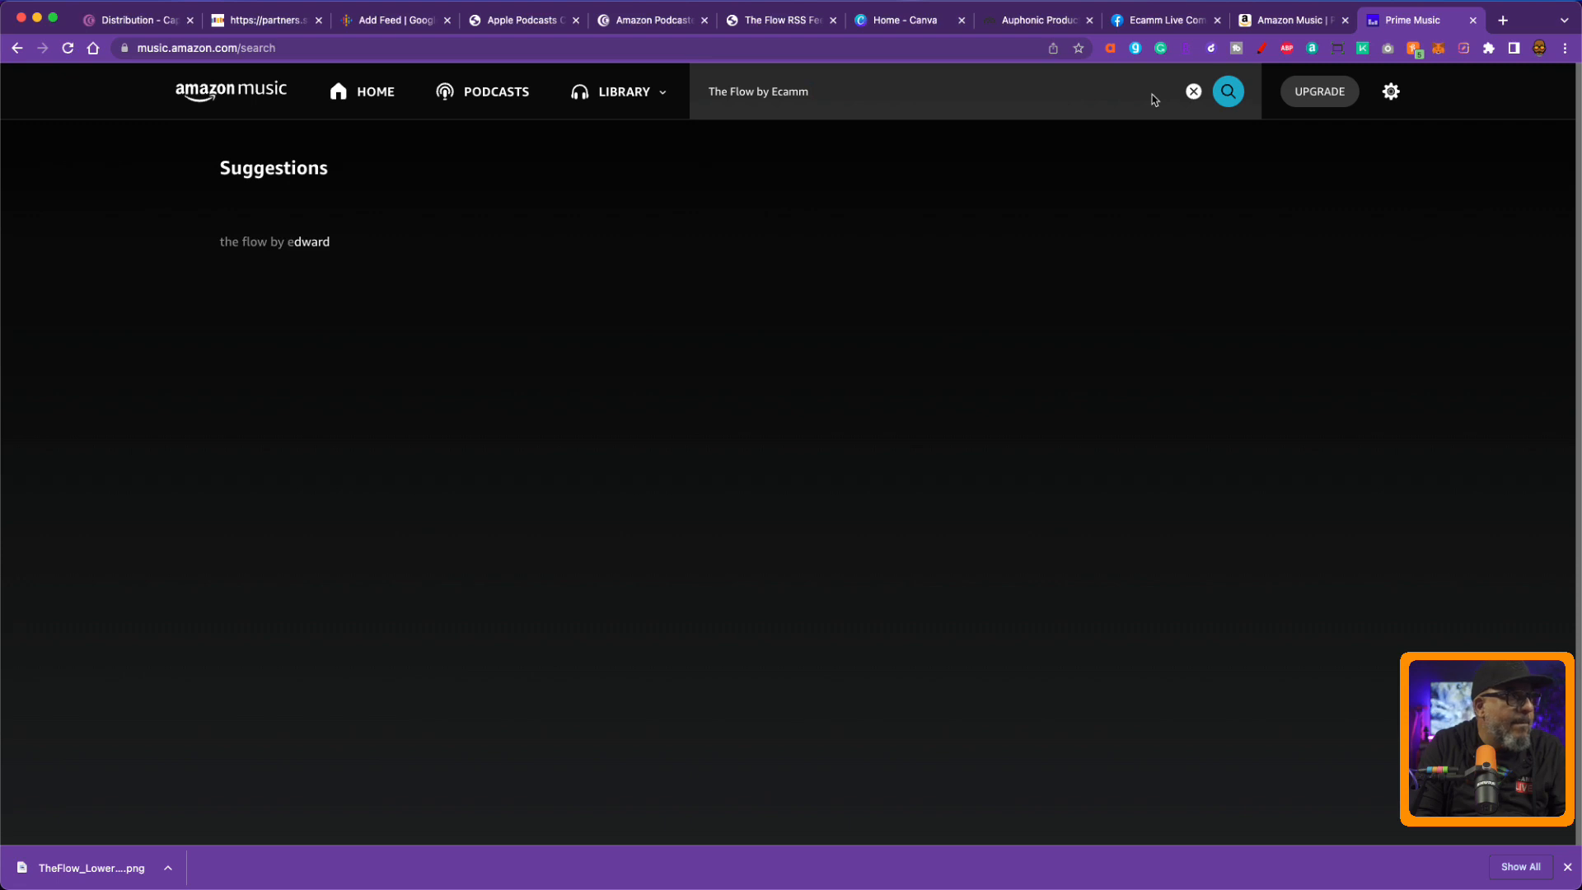